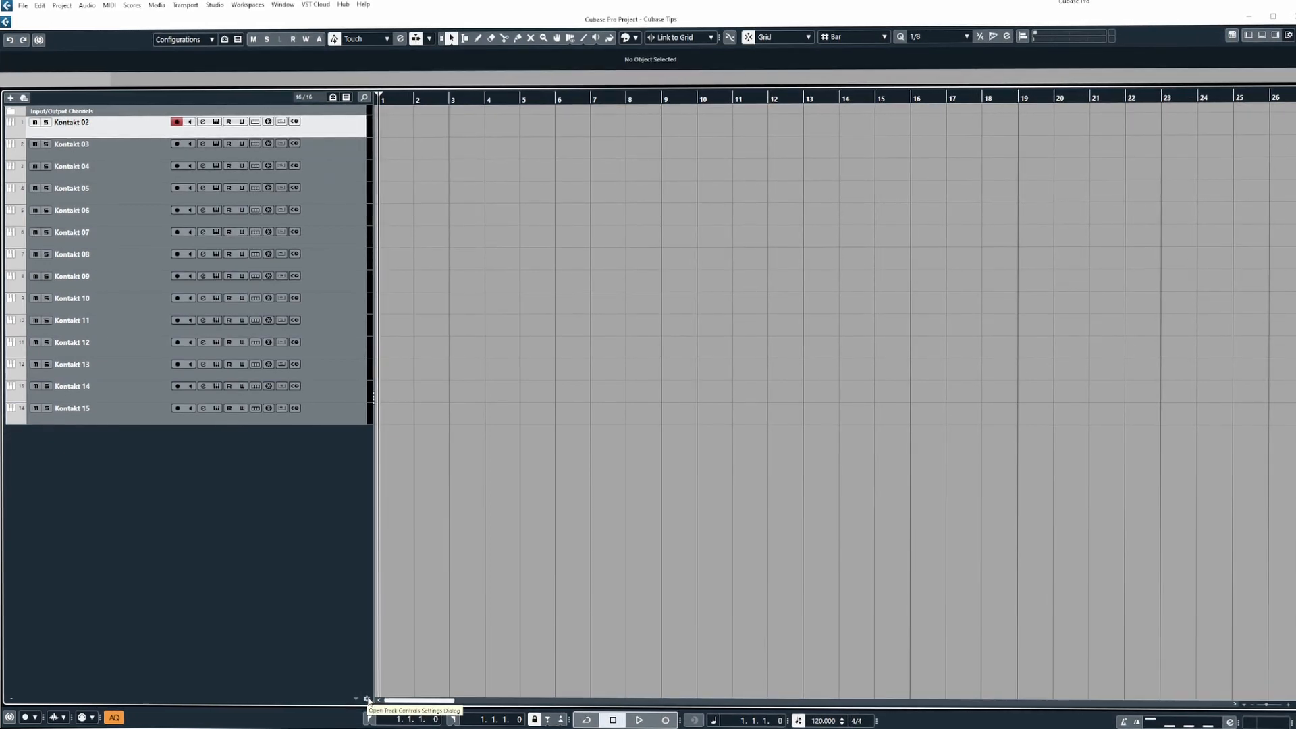
Bring up the Track Controls Settings dialog from the bottom of the track list.
left_click(365, 700)
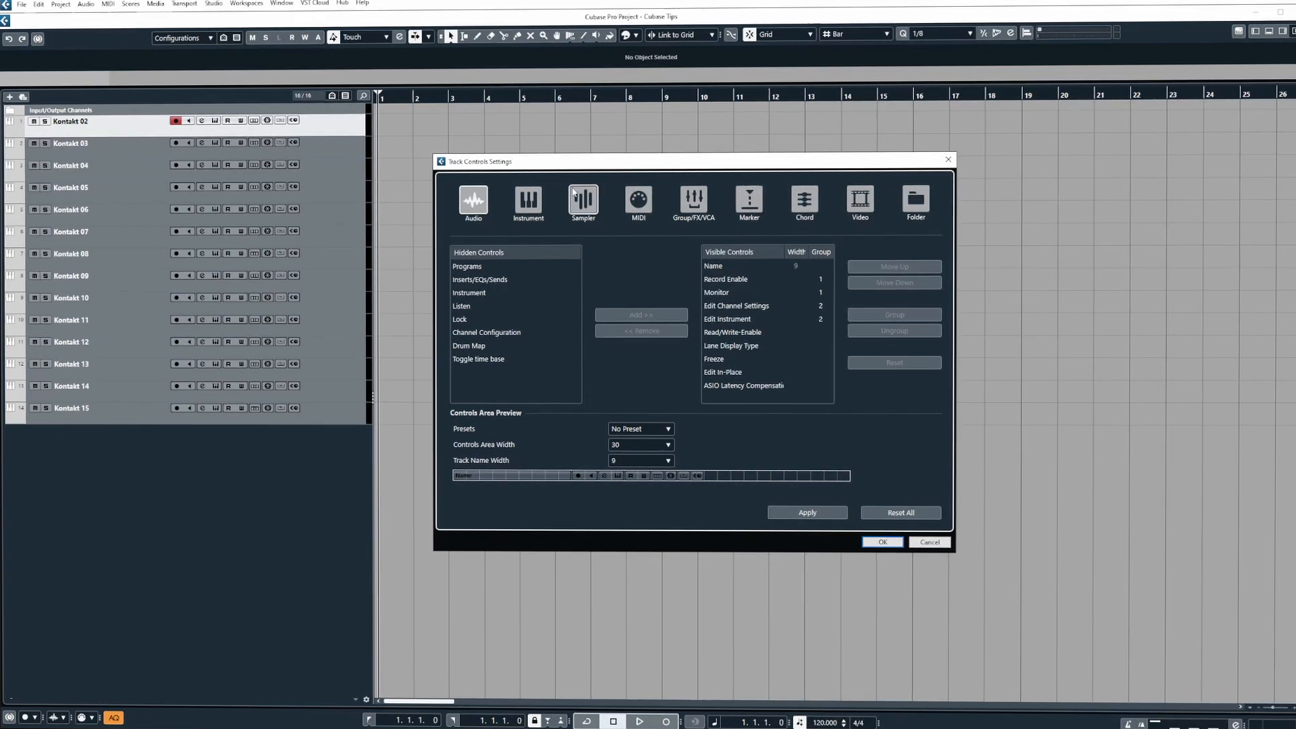
left_click(528, 203)
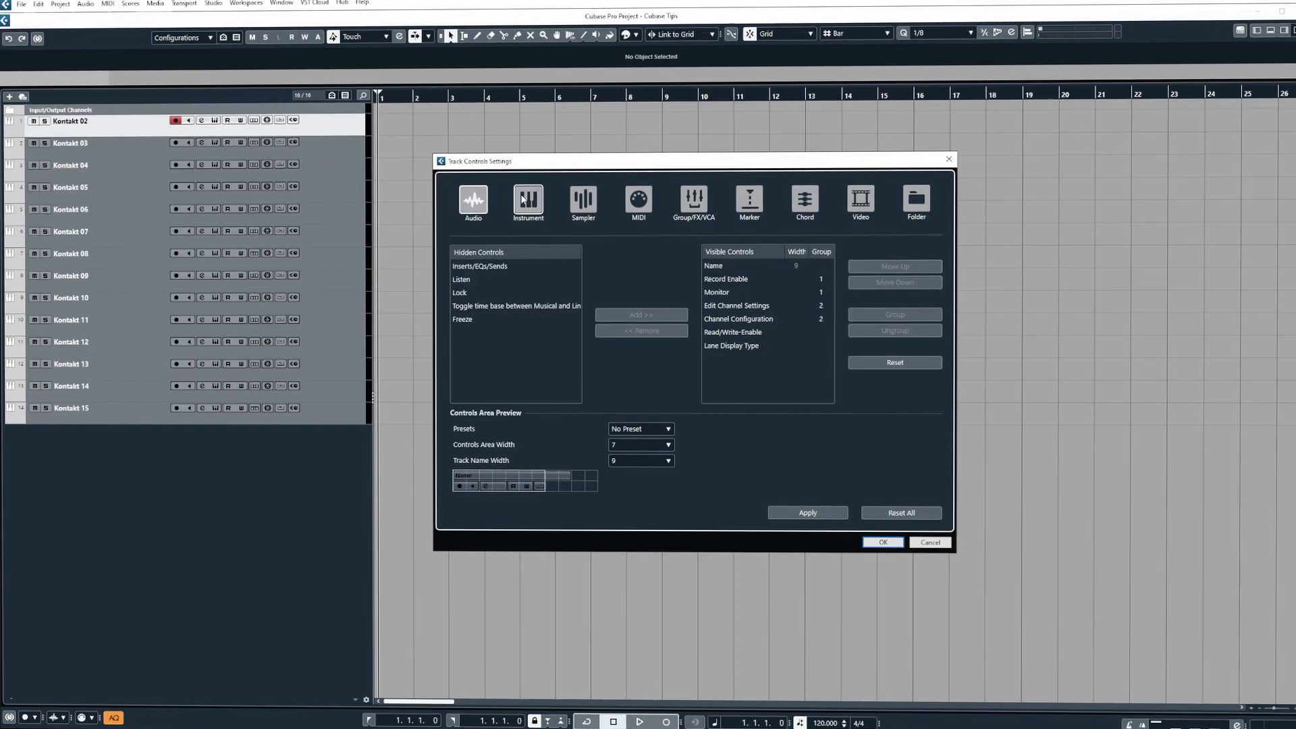
left_click(582, 201)
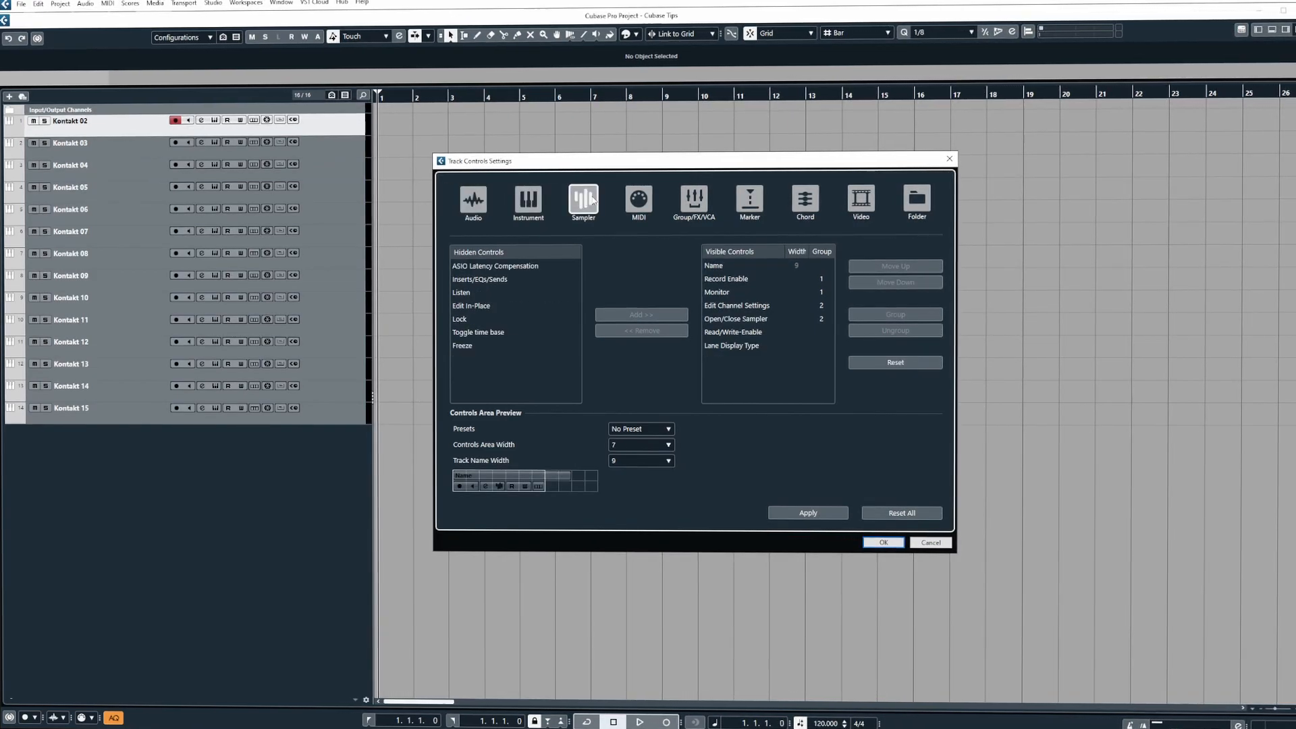
left_click(637, 201)
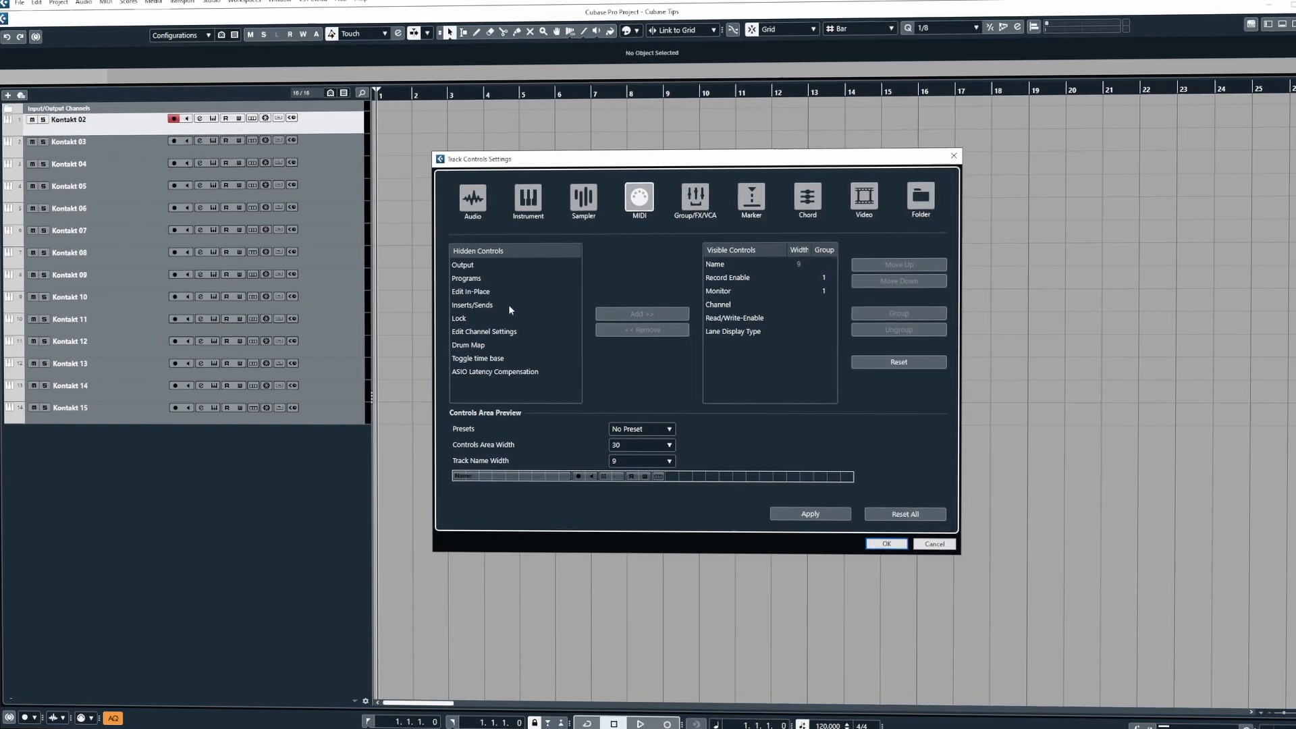
left_click(528, 200)
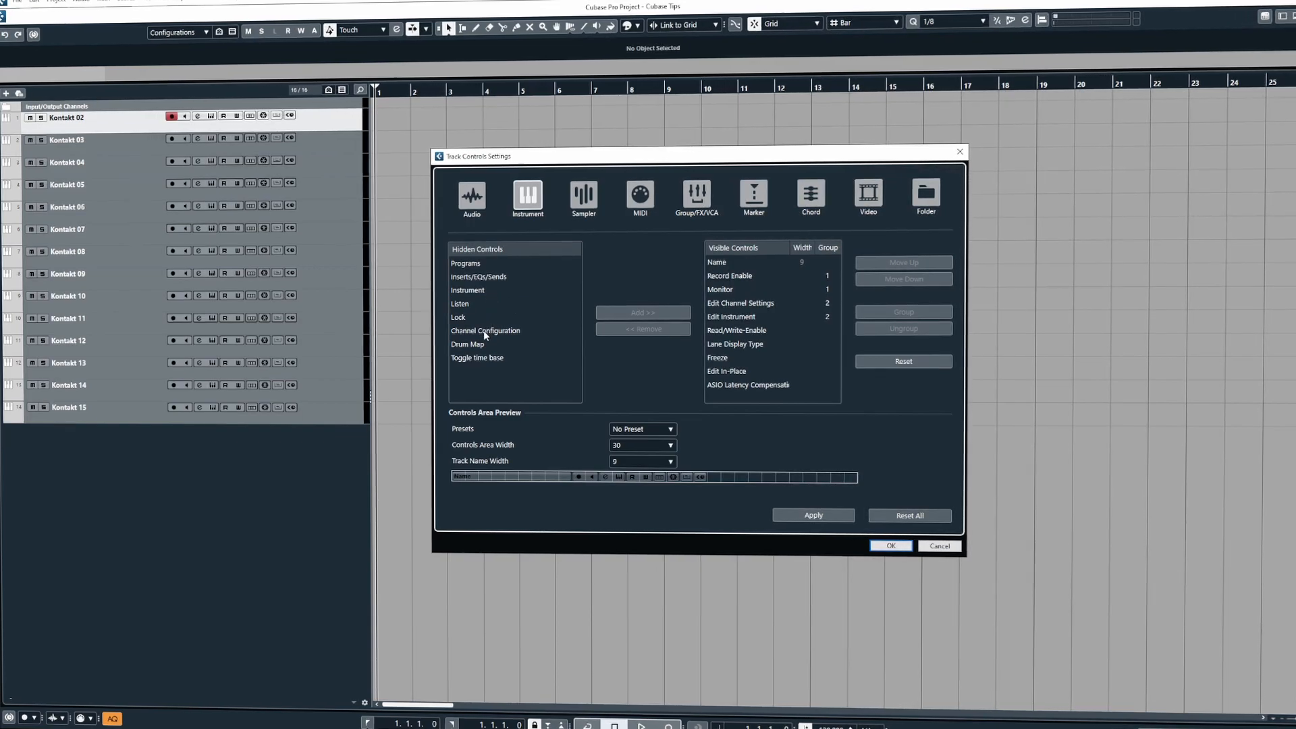
Add Channel Configuration to visible controls and position it right after Edit Instrument.
left_click(484, 330)
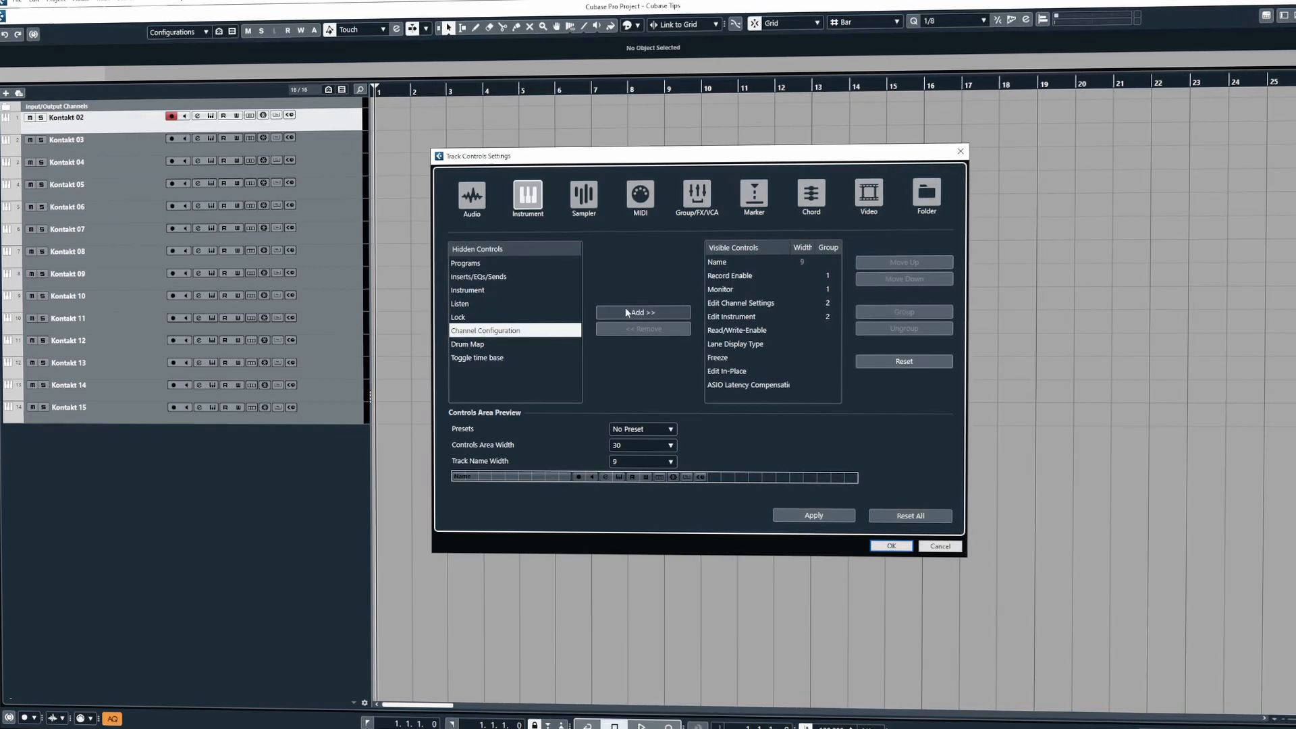
left_click(642, 312)
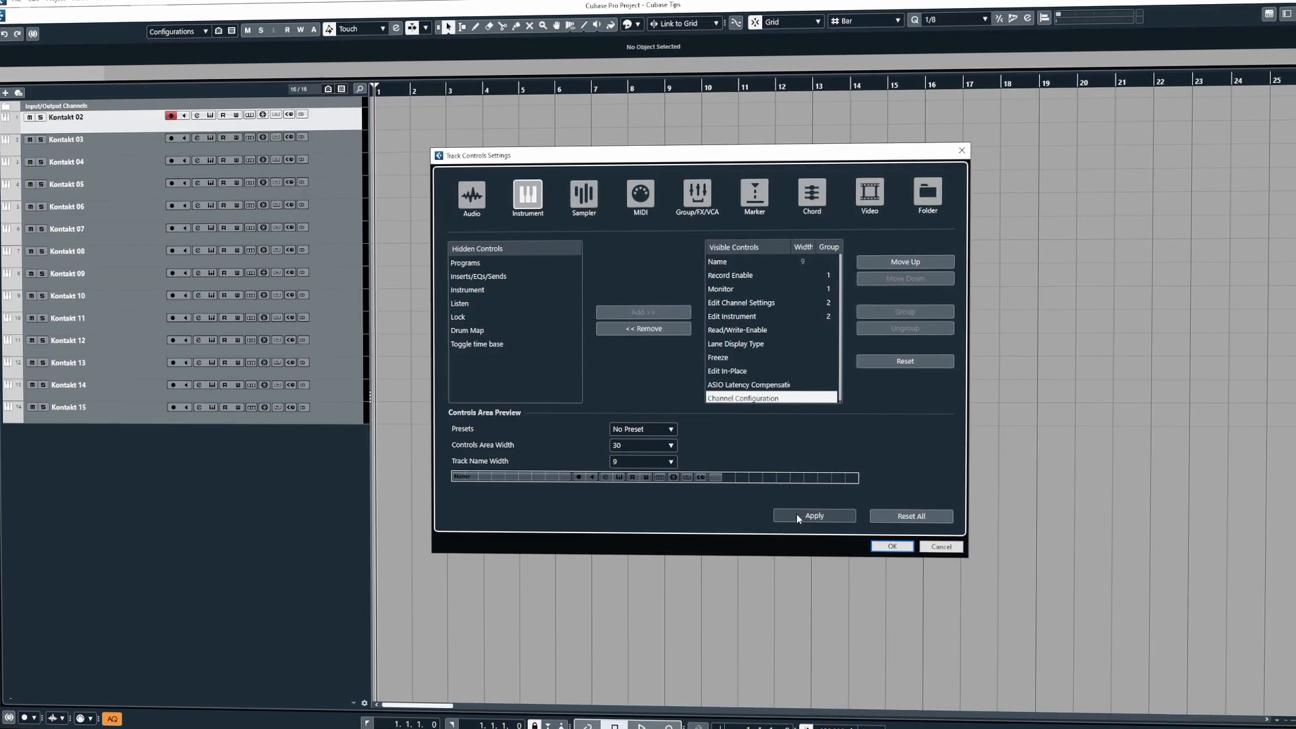
left_click(813, 515)
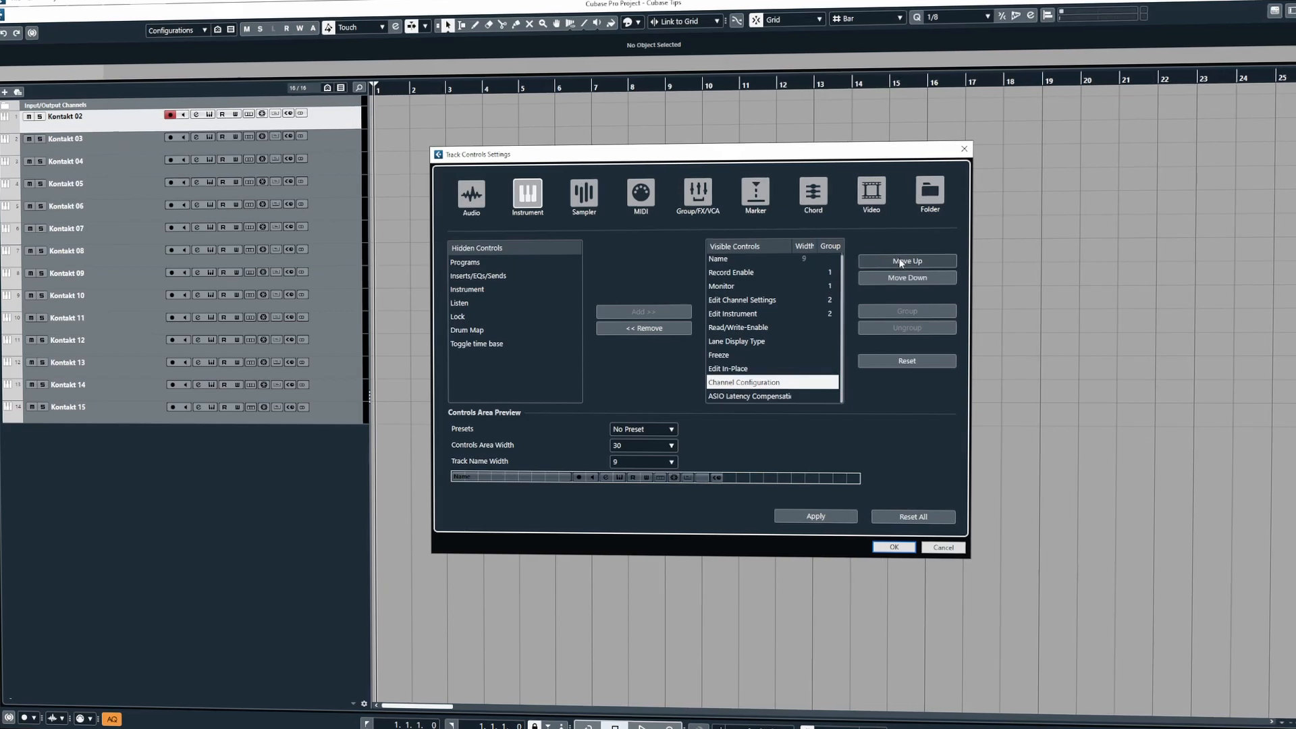
left_click(906, 260)
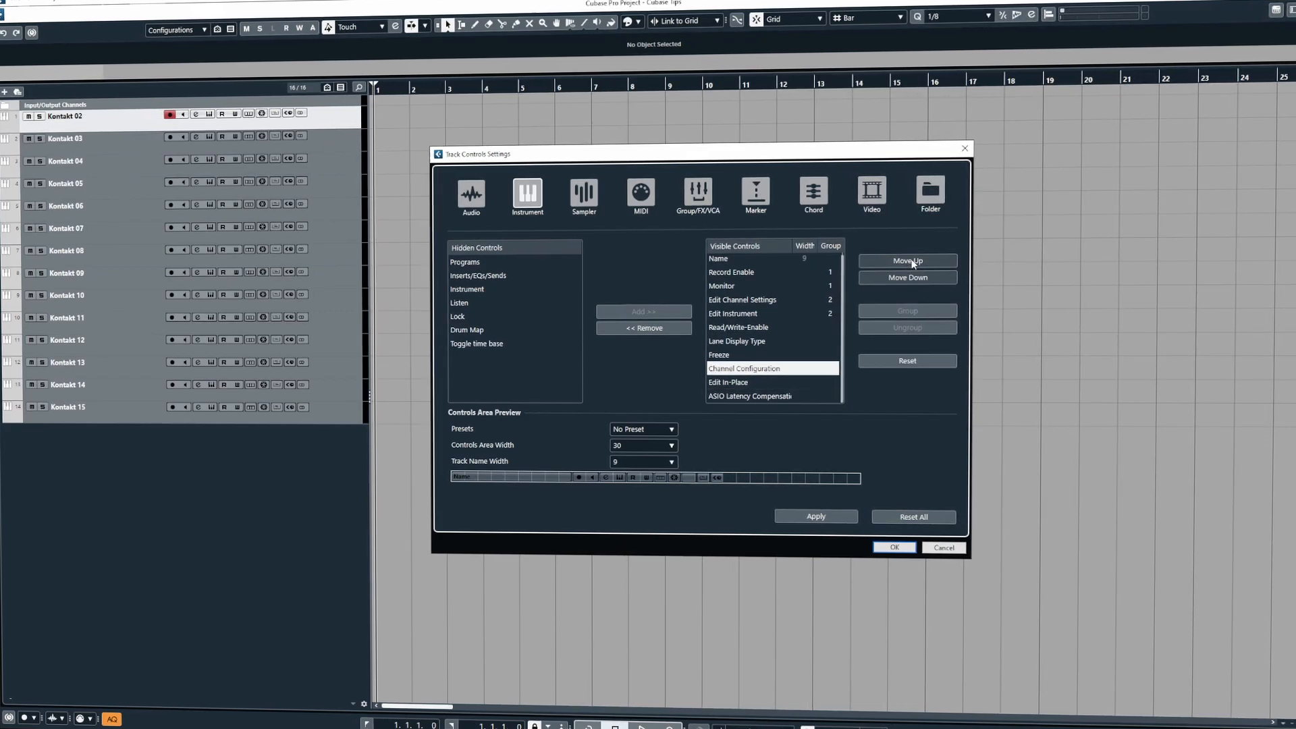
left_click(904, 260)
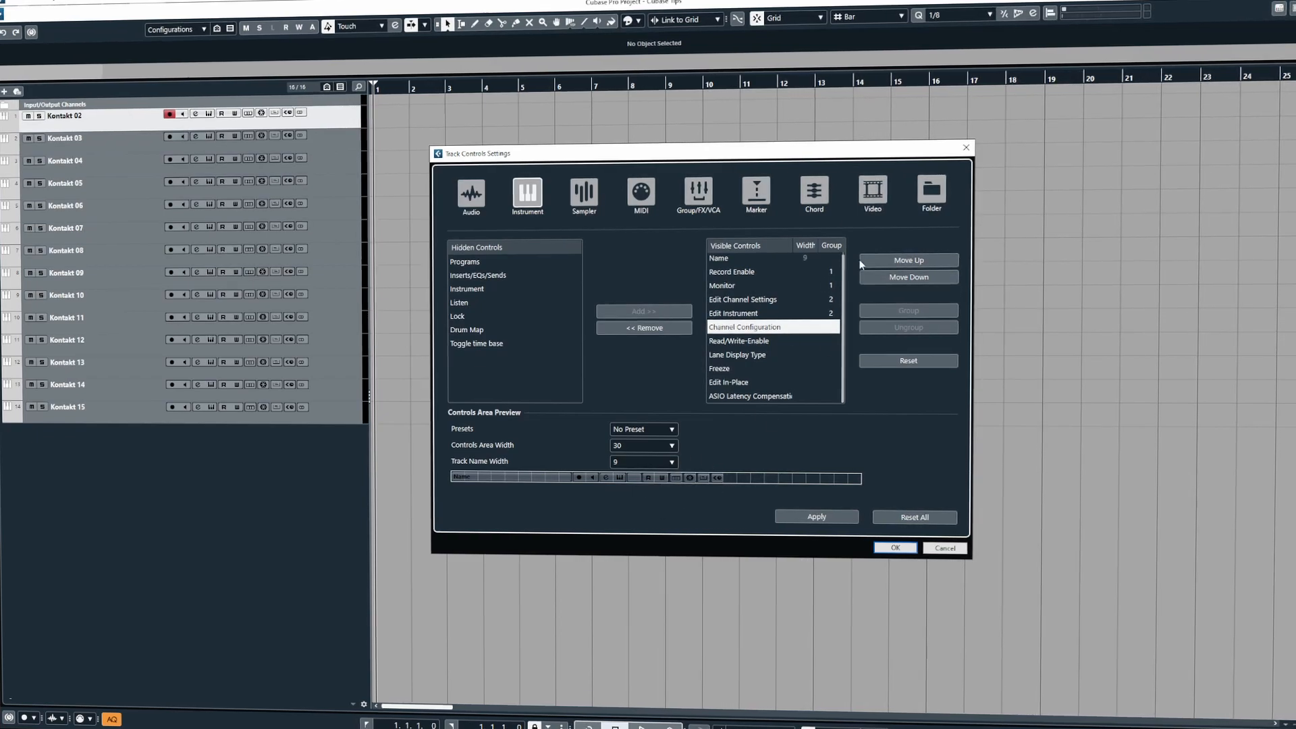
left_click(907, 259)
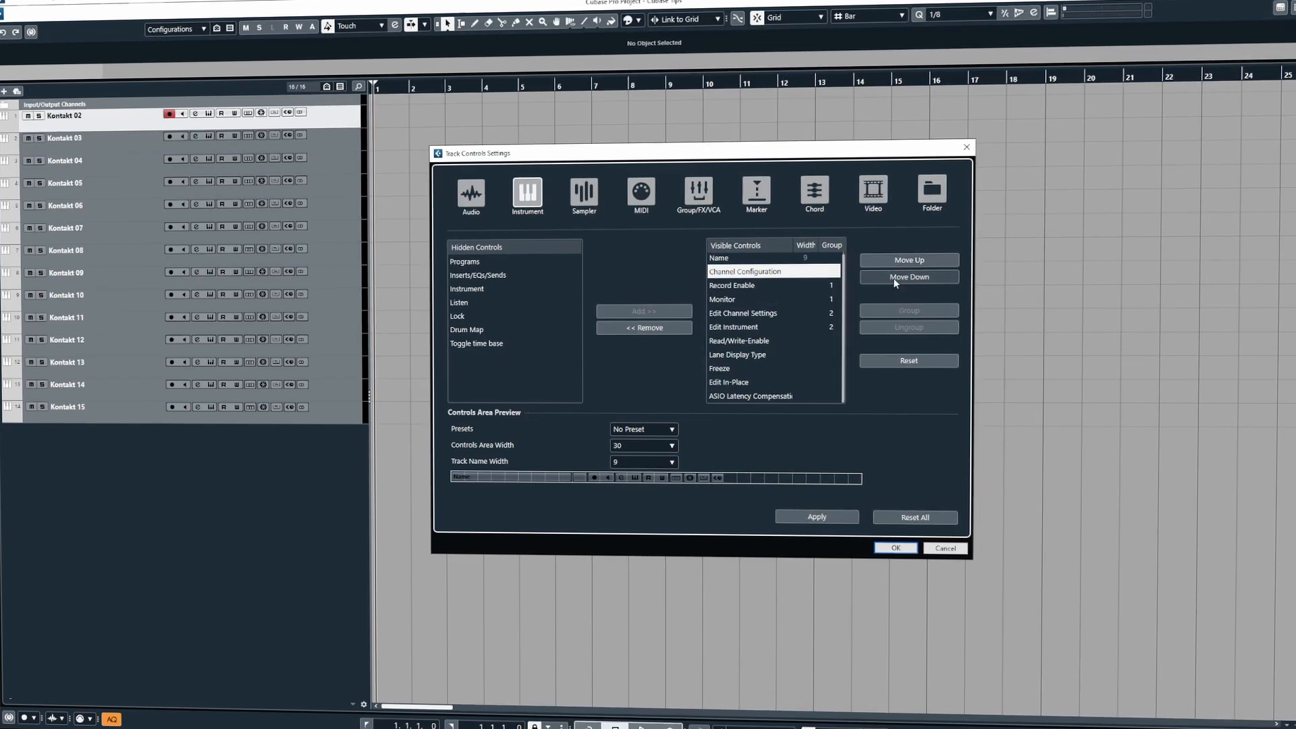
left_click(909, 276)
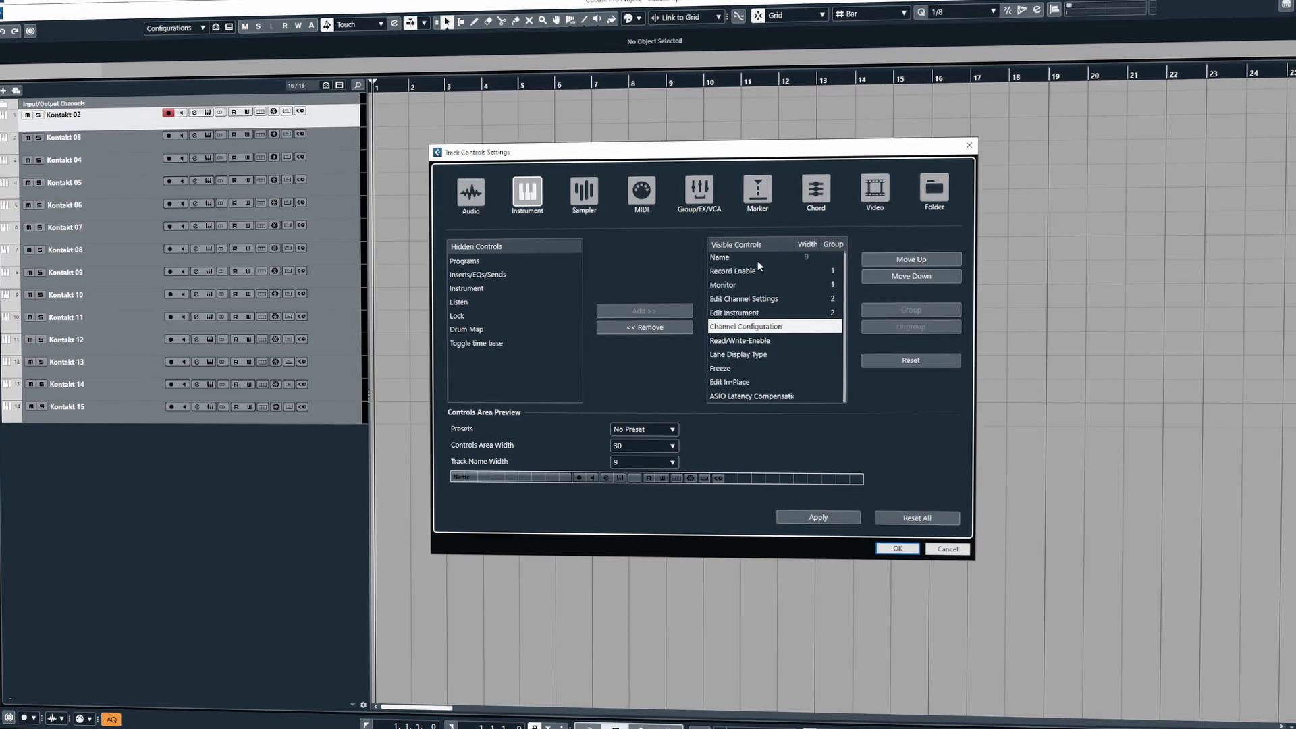
left_click(910, 259)
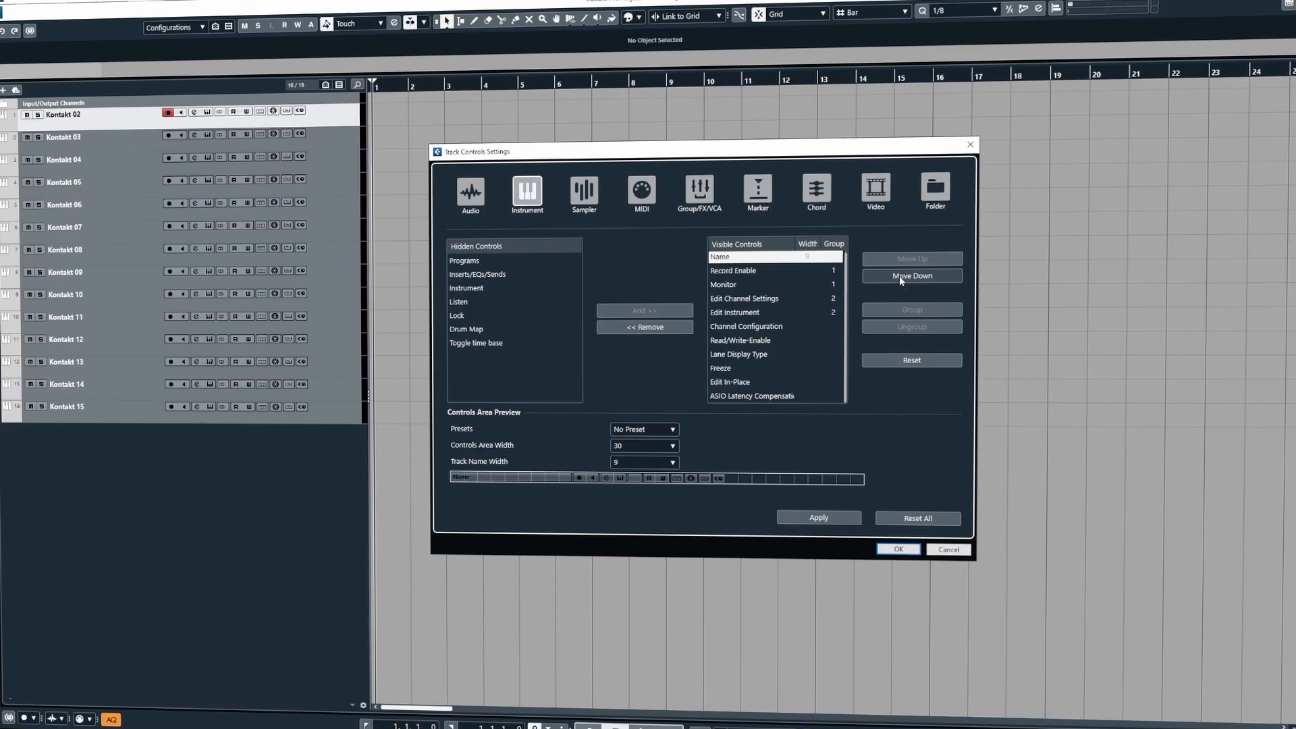
left_click(912, 275)
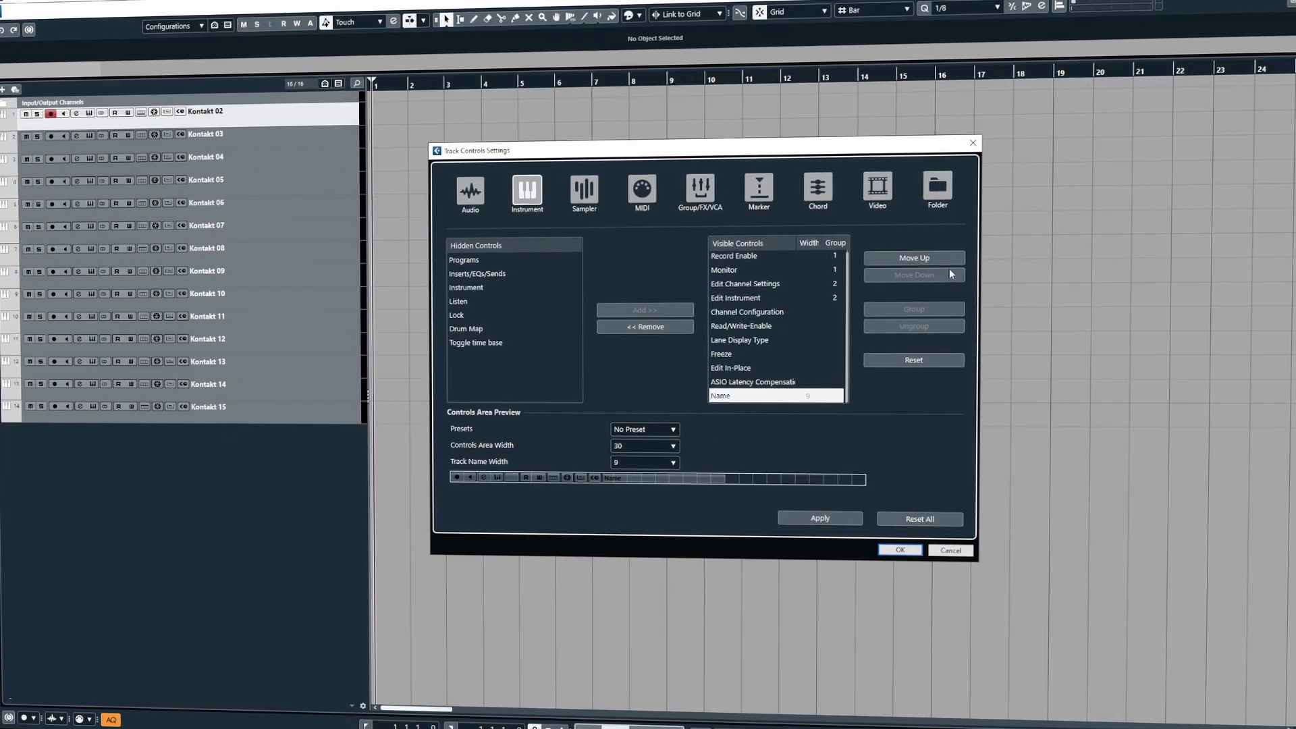
left_click(914, 257)
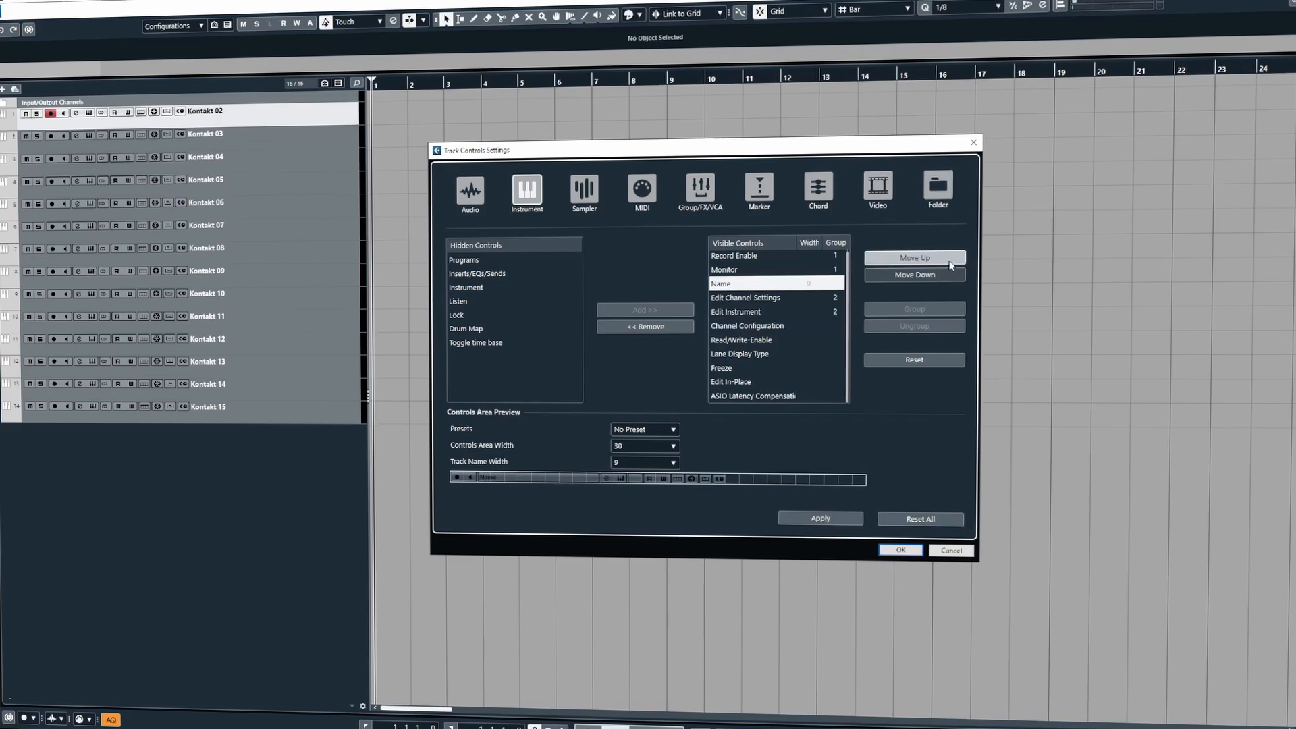
left_click(914, 256)
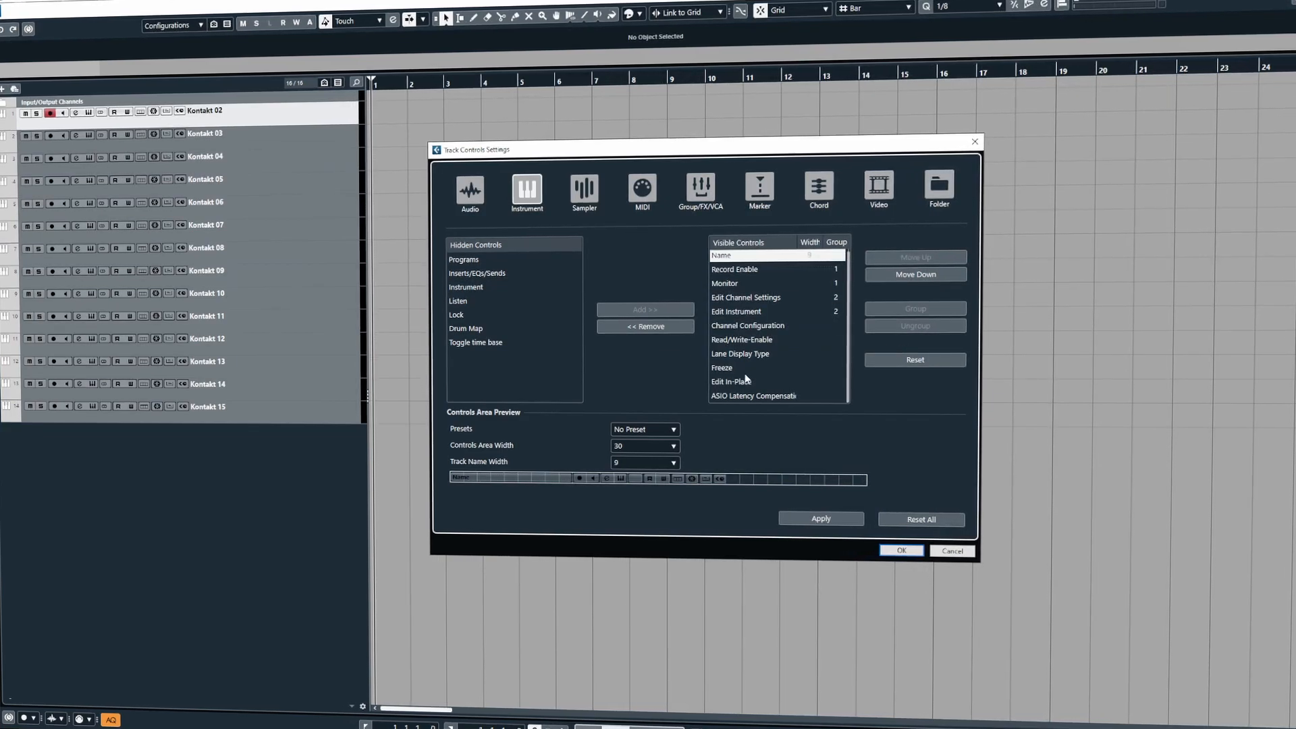
left_click(751, 395)
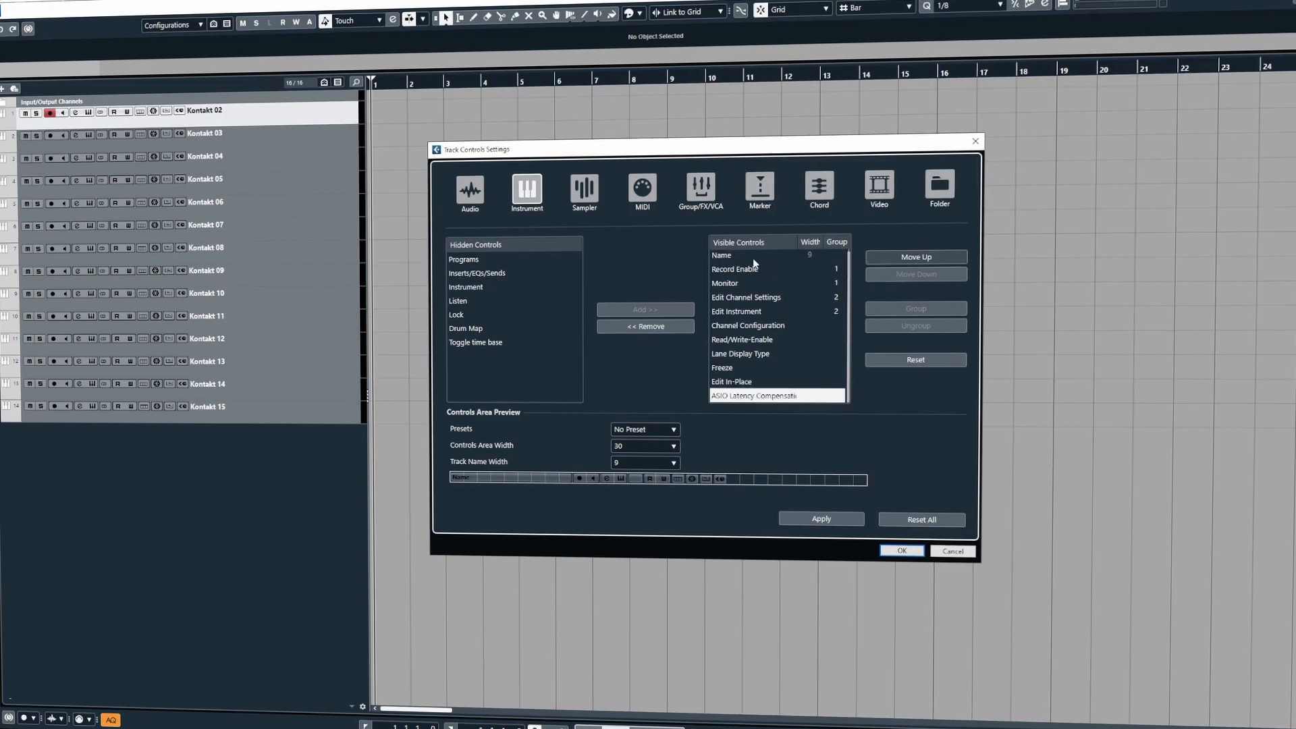
left_click(721, 255)
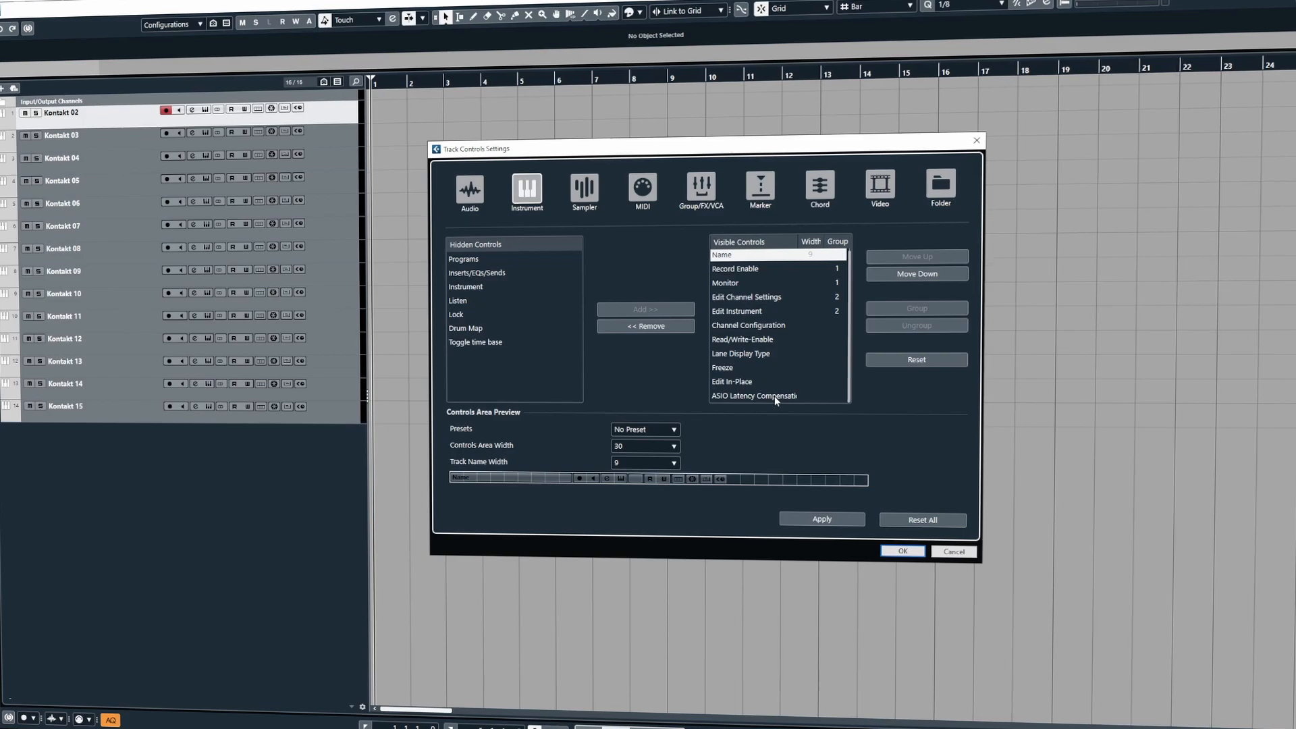
Remove ASIO Latency Compensation and Edit In-Place from the visible instrument controls.
left_click(754, 396)
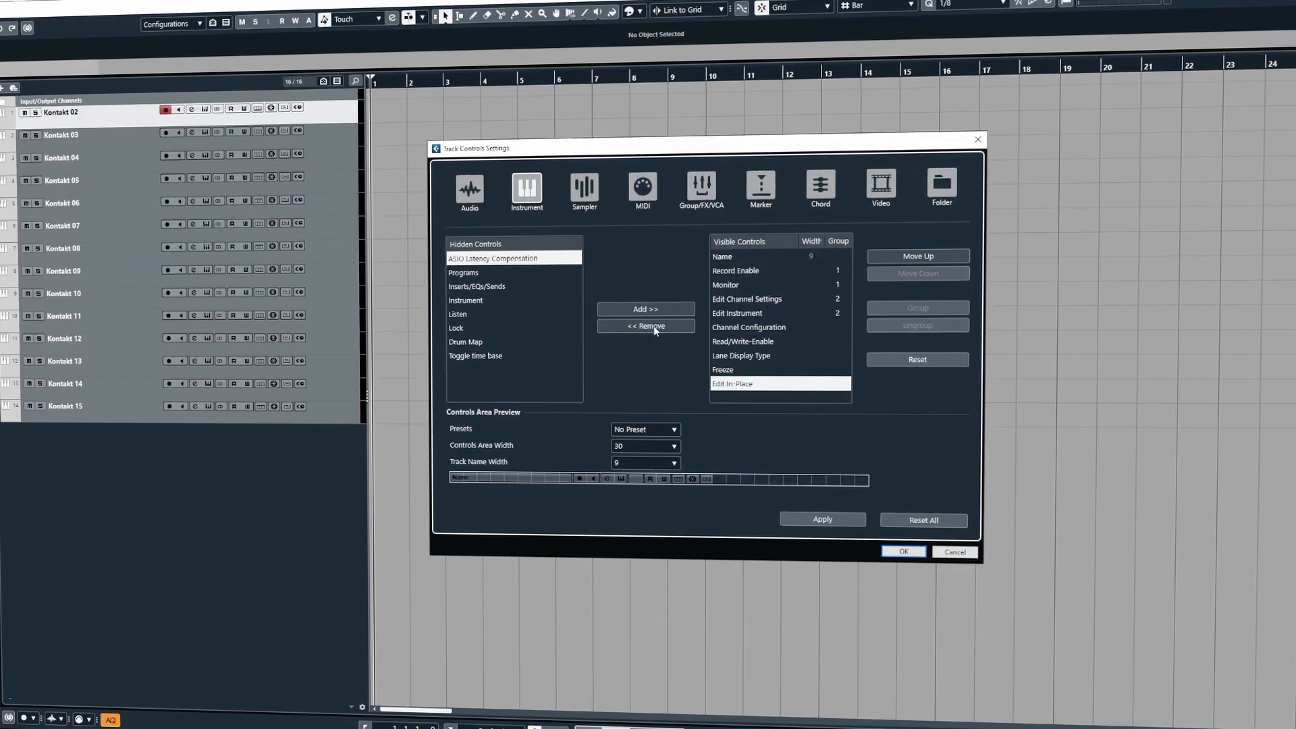
left_click(646, 325)
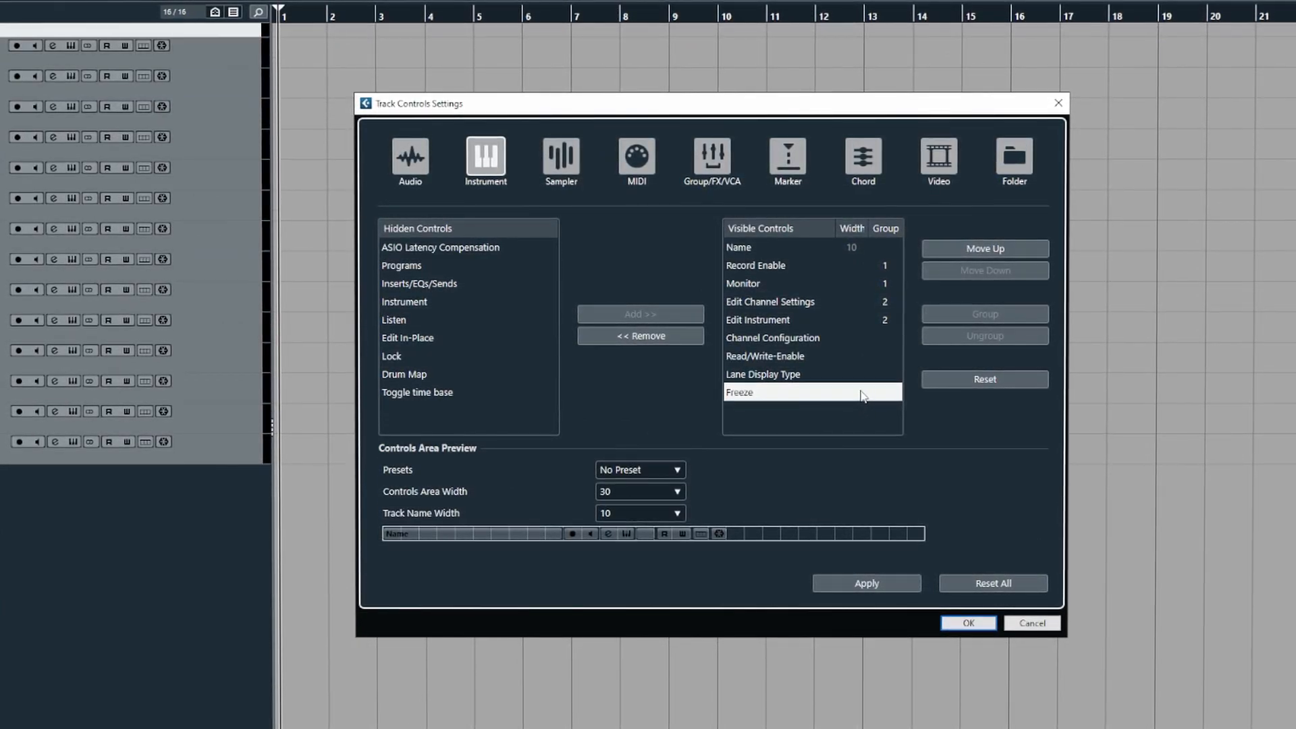
Select Read/Write-Enable, Lane Display Type and Freeze and ungroup them.
left_click(765, 374)
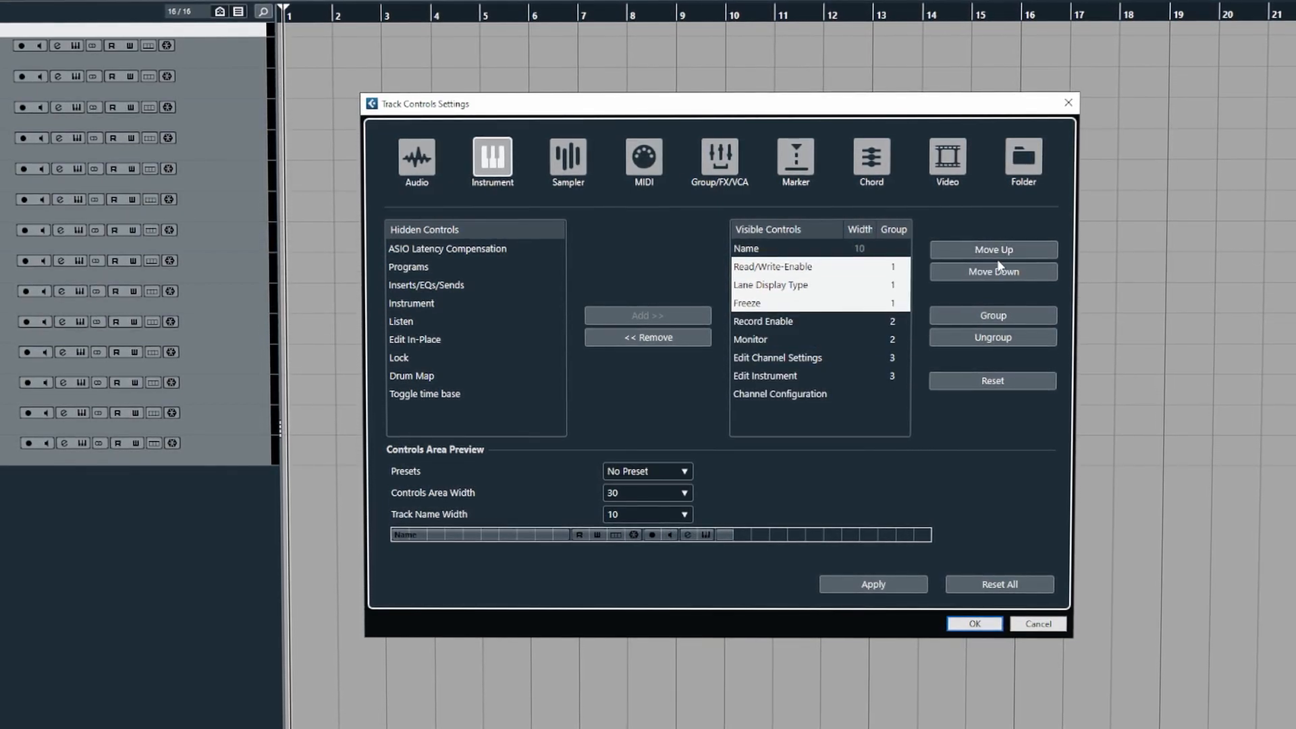
left_click(995, 271)
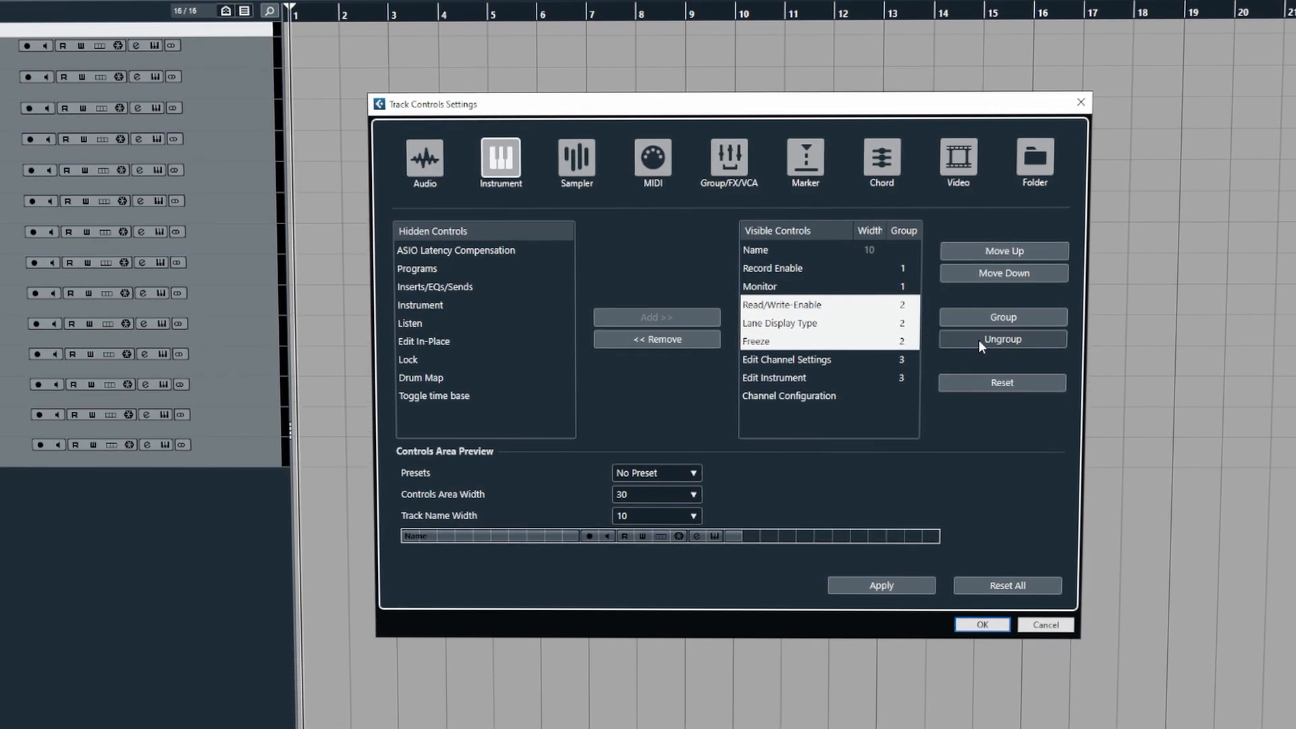
left_click(1003, 339)
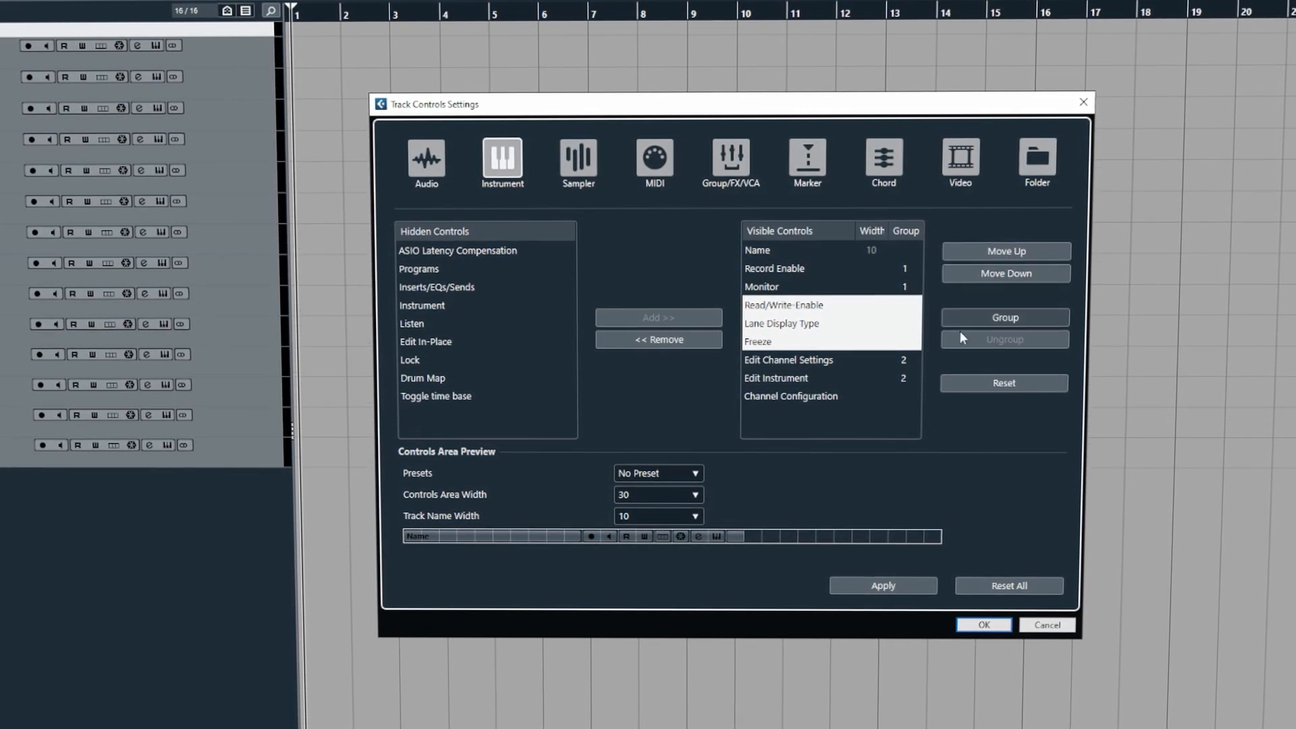
left_click(781, 305)
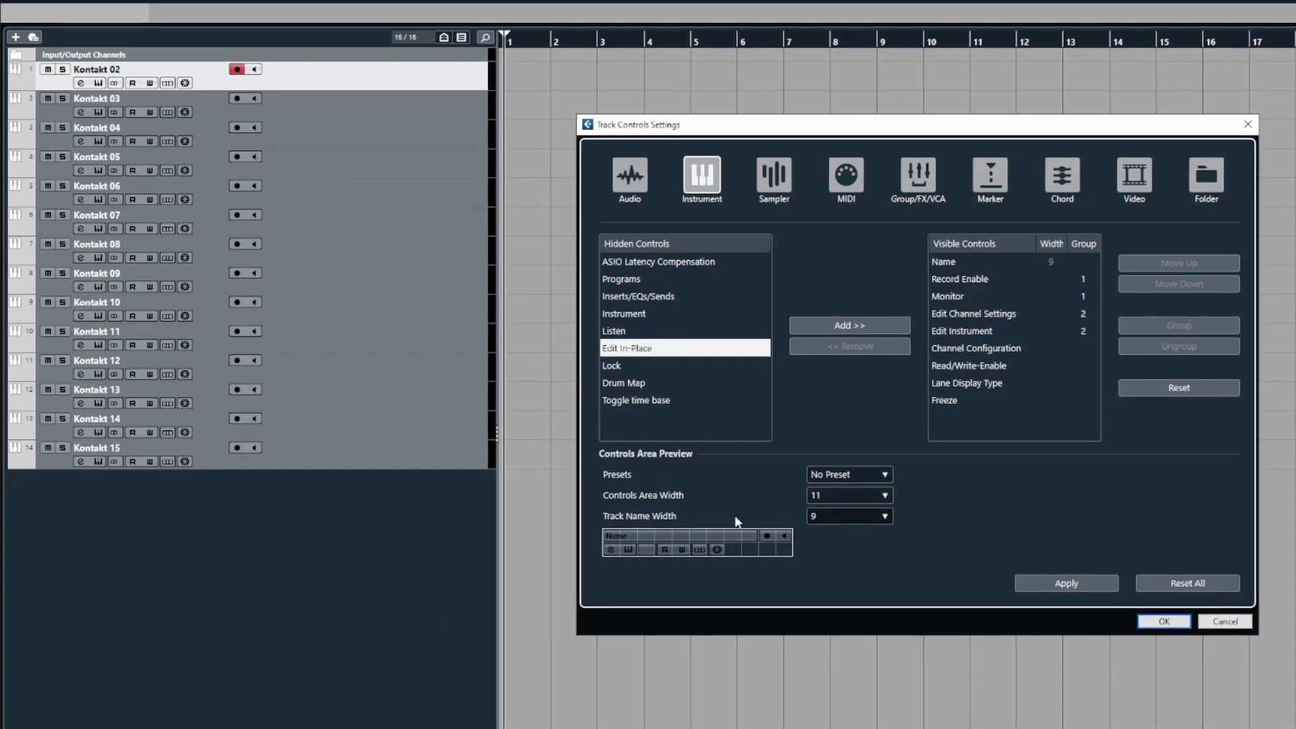
Bring up the Controls Area Width choices for instrument track headers.
left_click(880, 495)
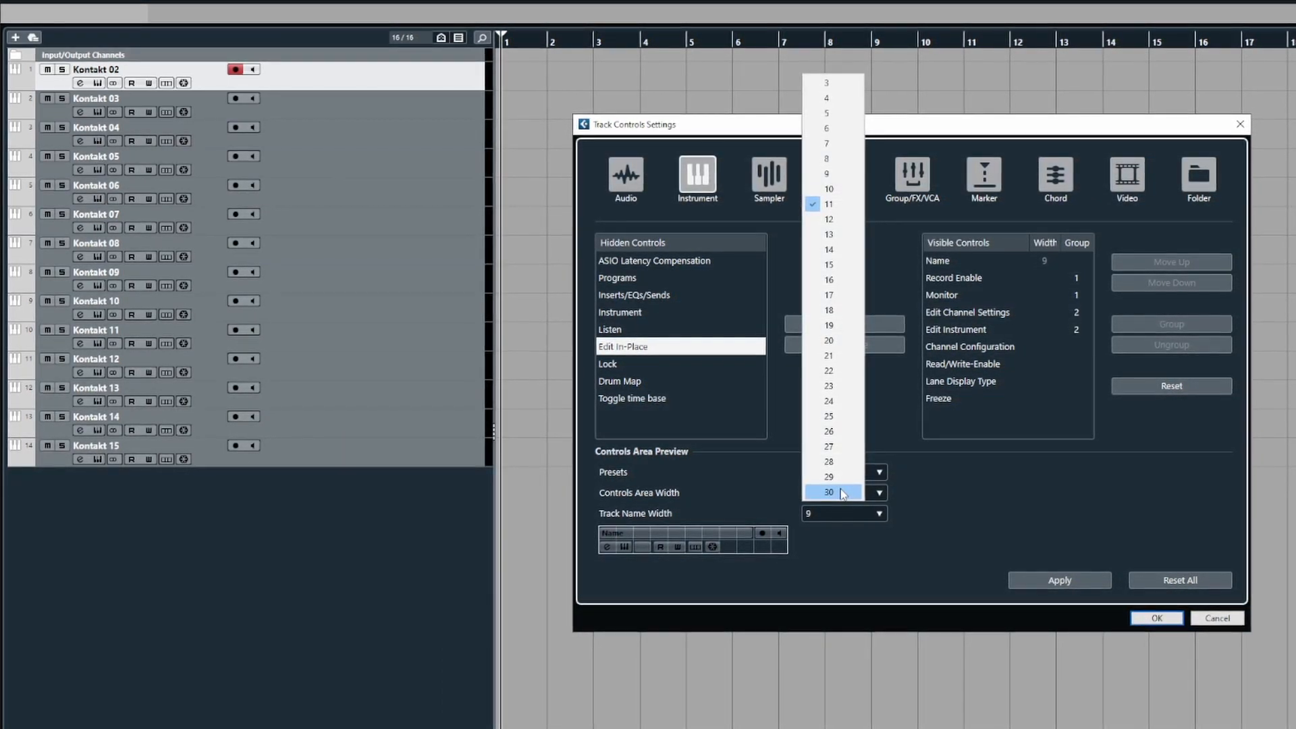
Set the controls area width to 30 and apply the settings.
left_click(829, 491)
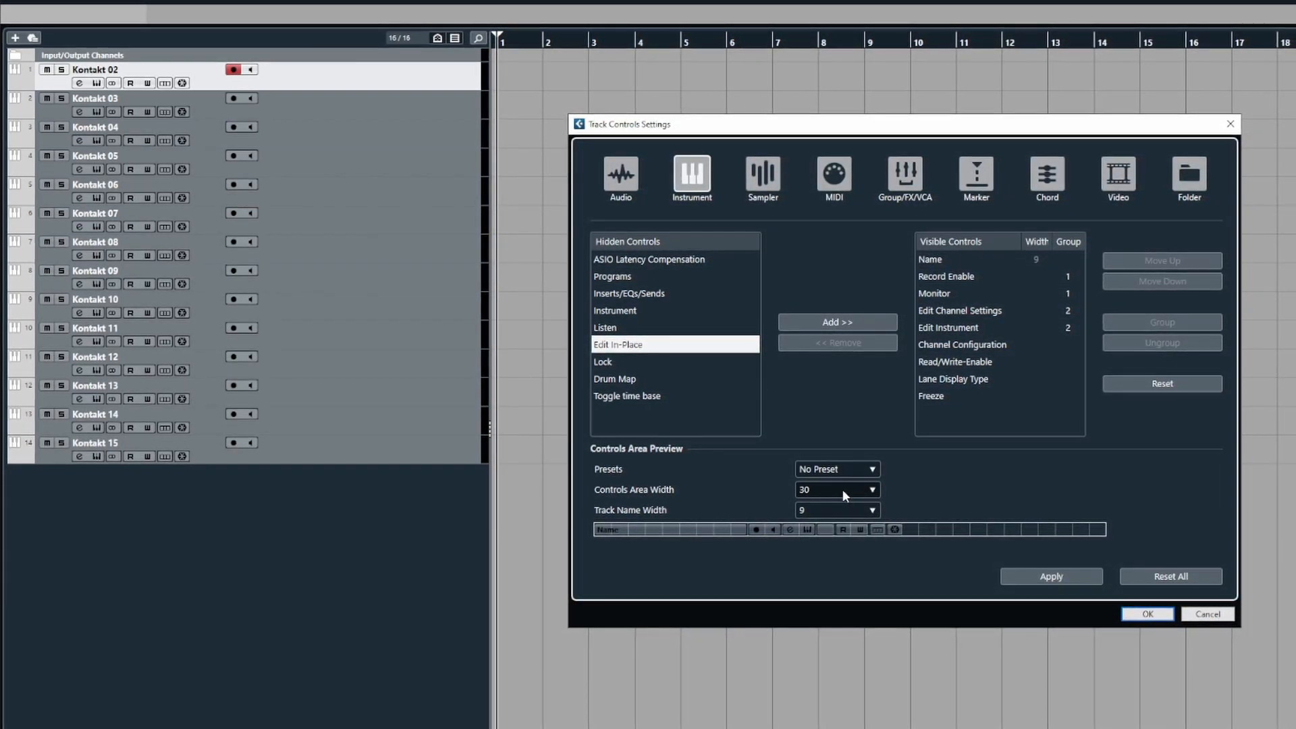
left_click(1051, 575)
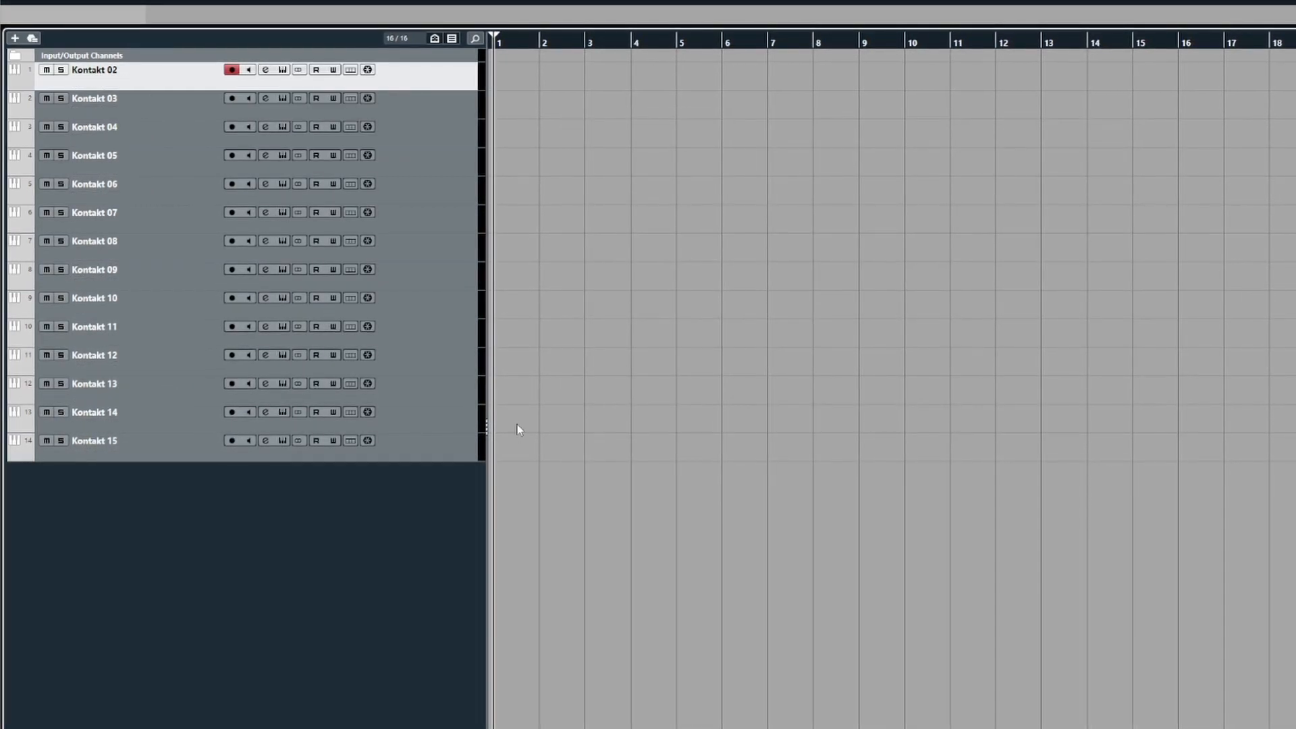
Drag the track list divider so the track list fits the one-row headers.
left_click_drag(486, 426, 385, 416)
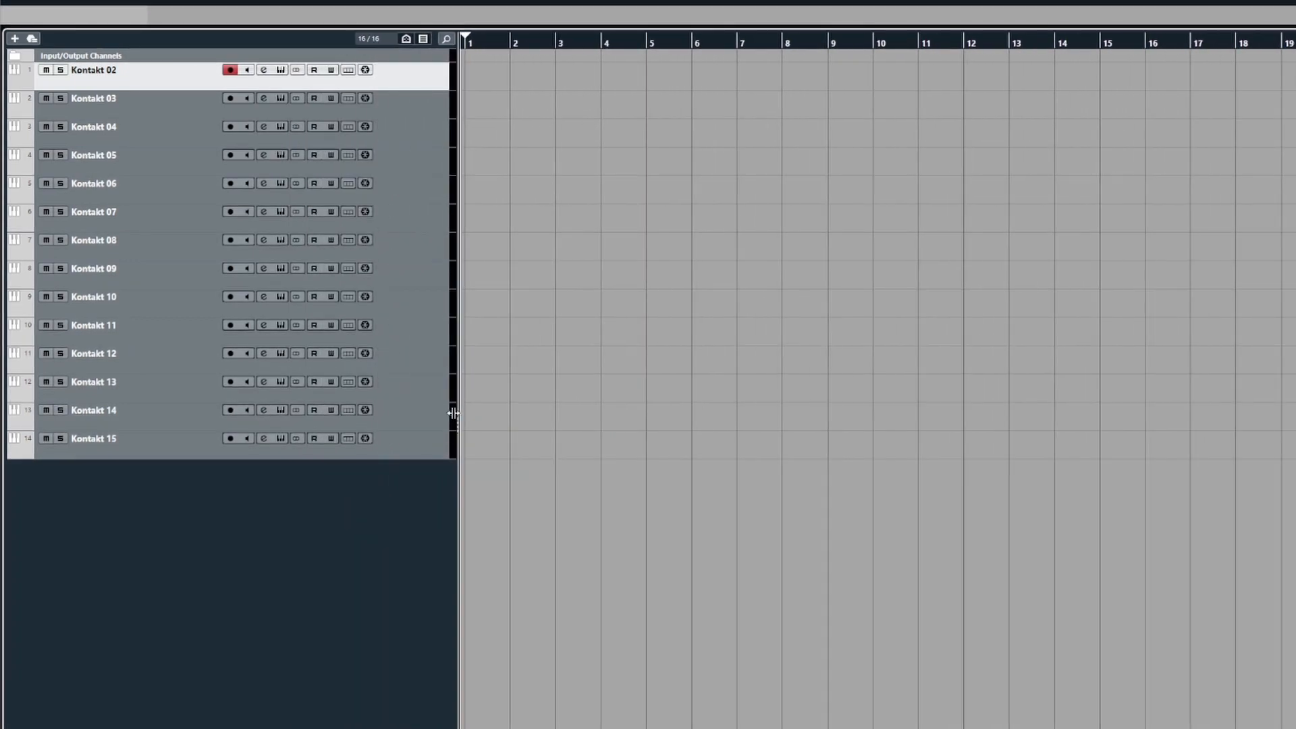
left_click_drag(454, 413, 389, 408)
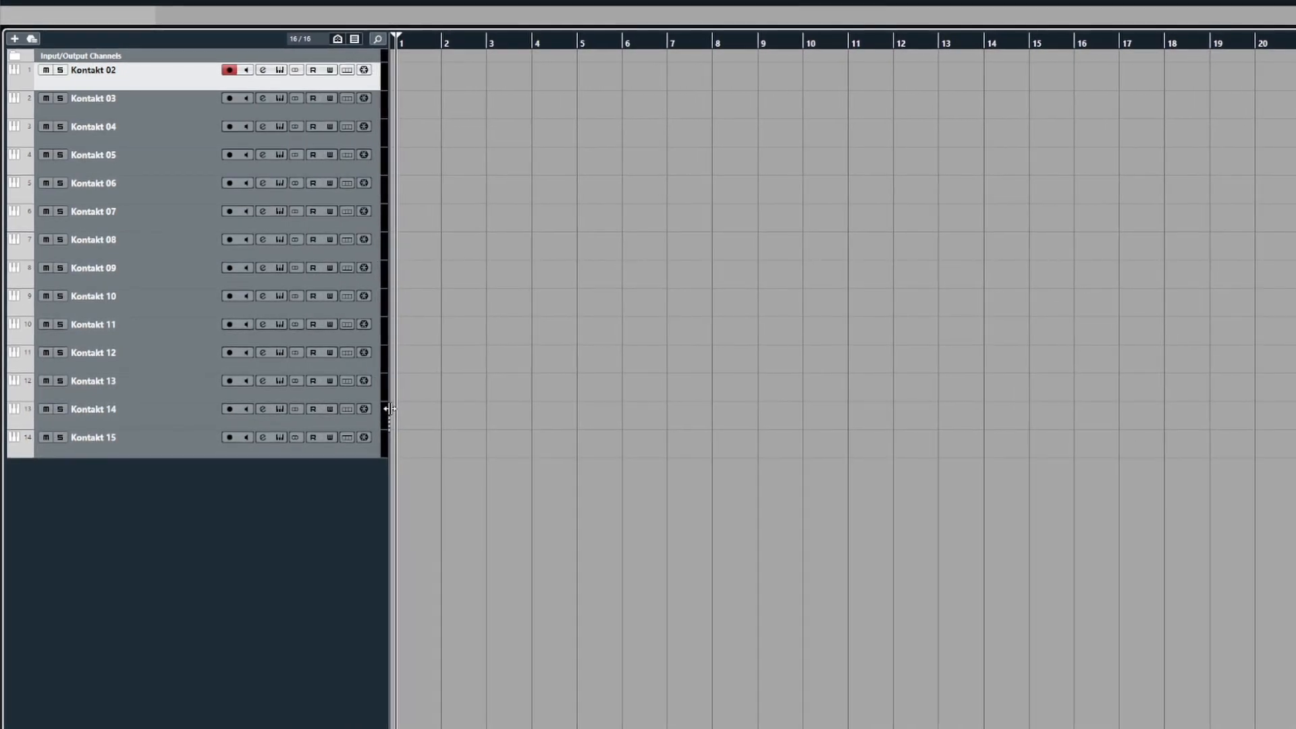
left_click_drag(388, 409, 639, 409)
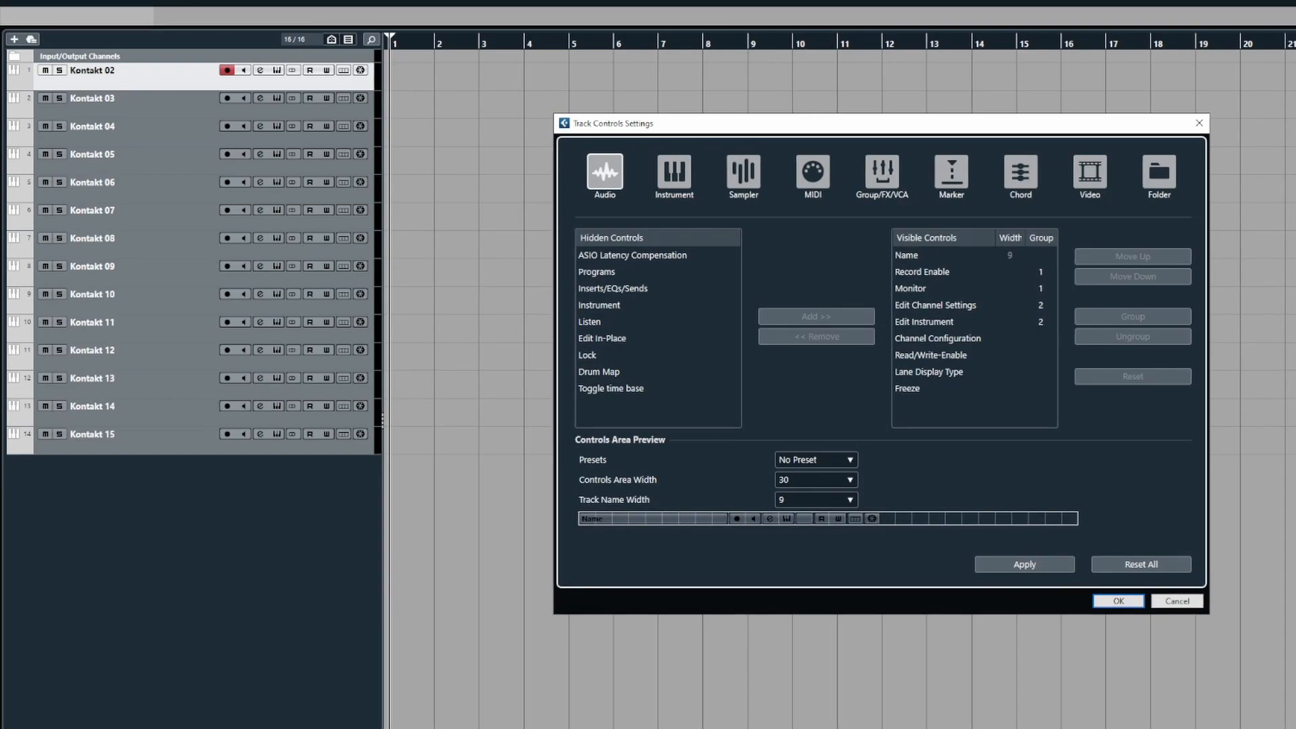
Set the track name width to 14, then reduce it to a smaller value.
left_click(846, 498)
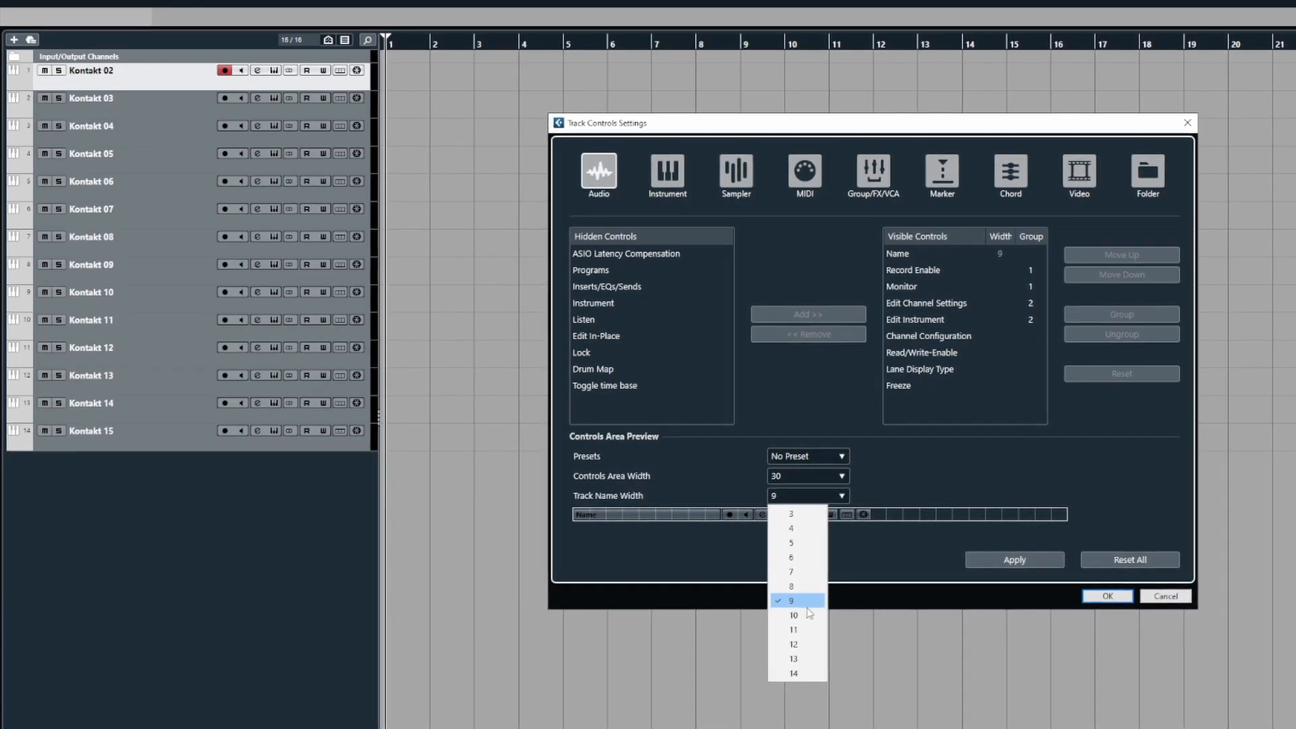
left_click(793, 673)
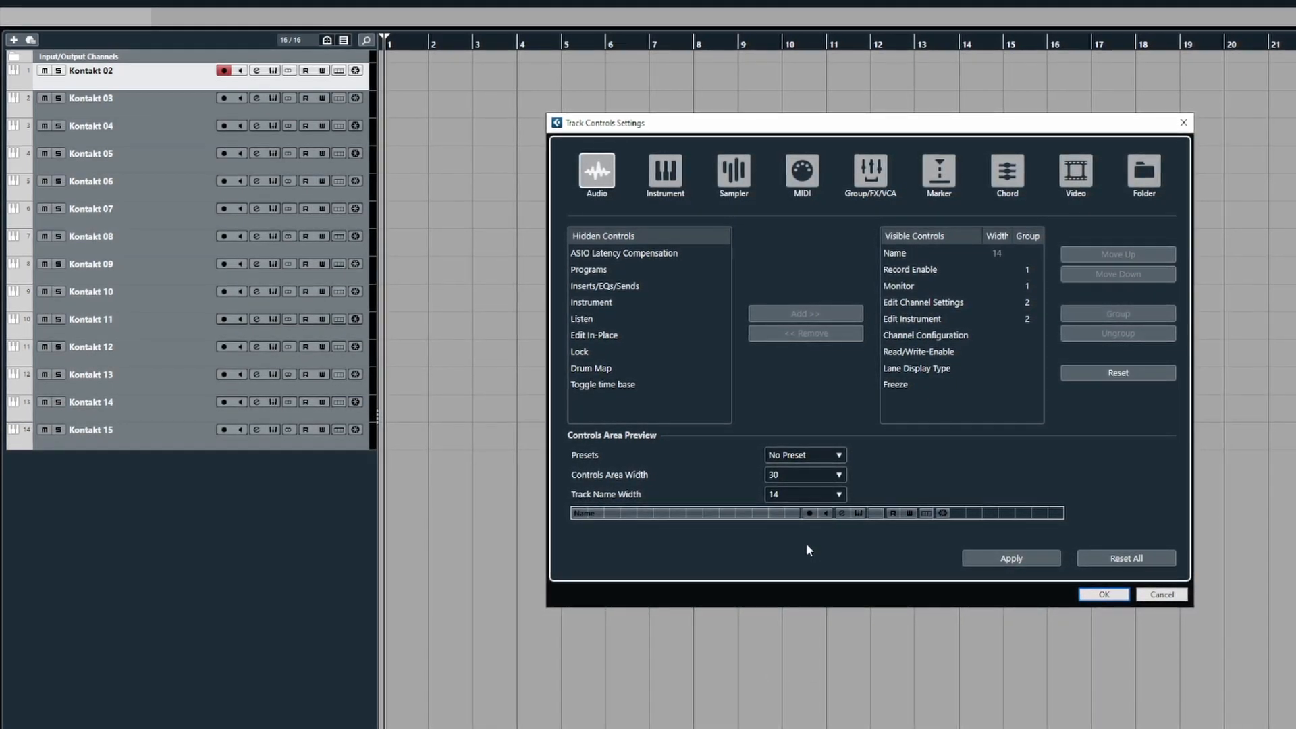
left_click(836, 495)
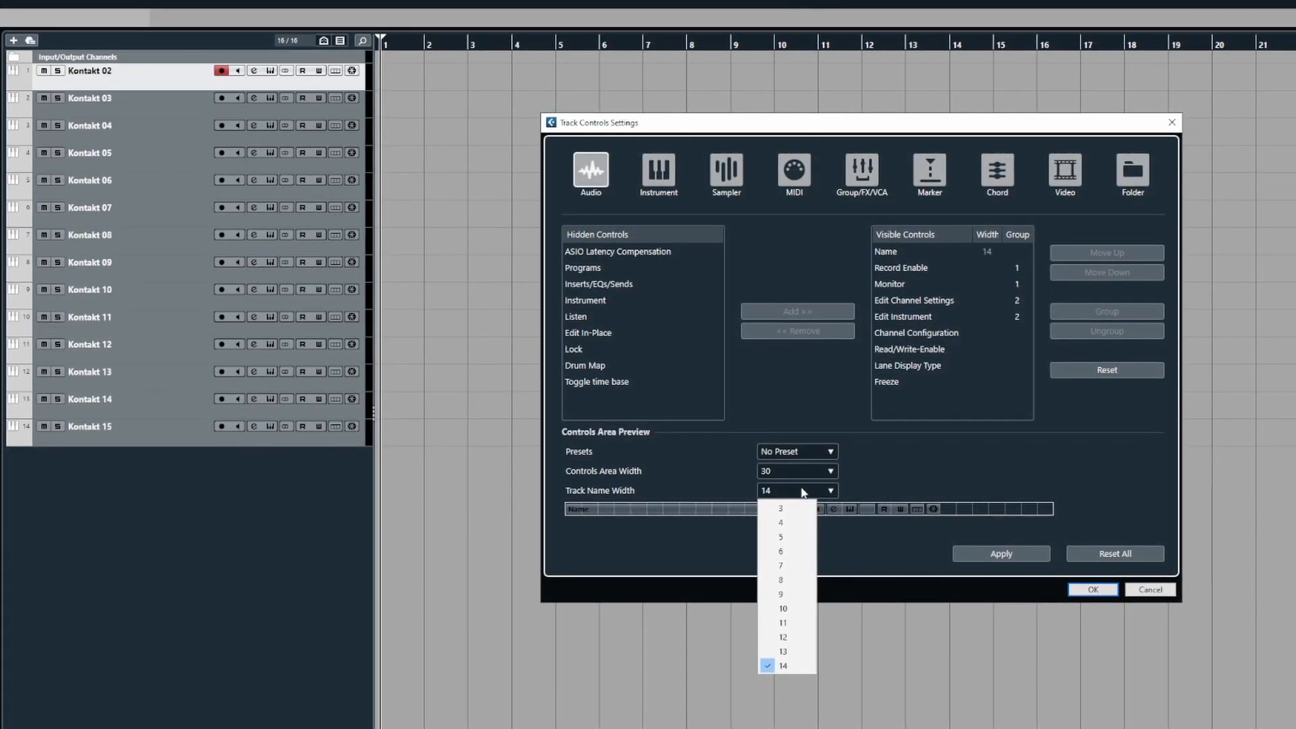
left_click(782, 609)
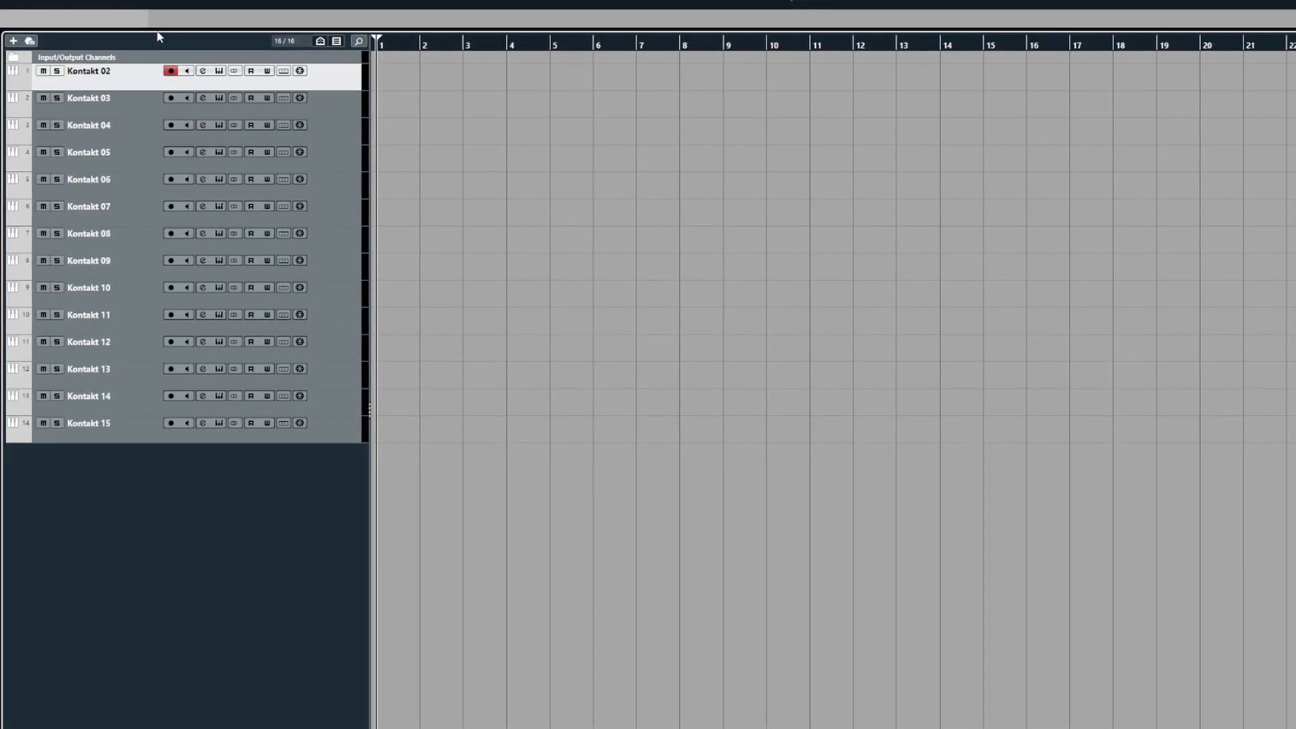
Start typing a long new name ('Wh…') for the first track.
type("Why Does cubase ...ff")
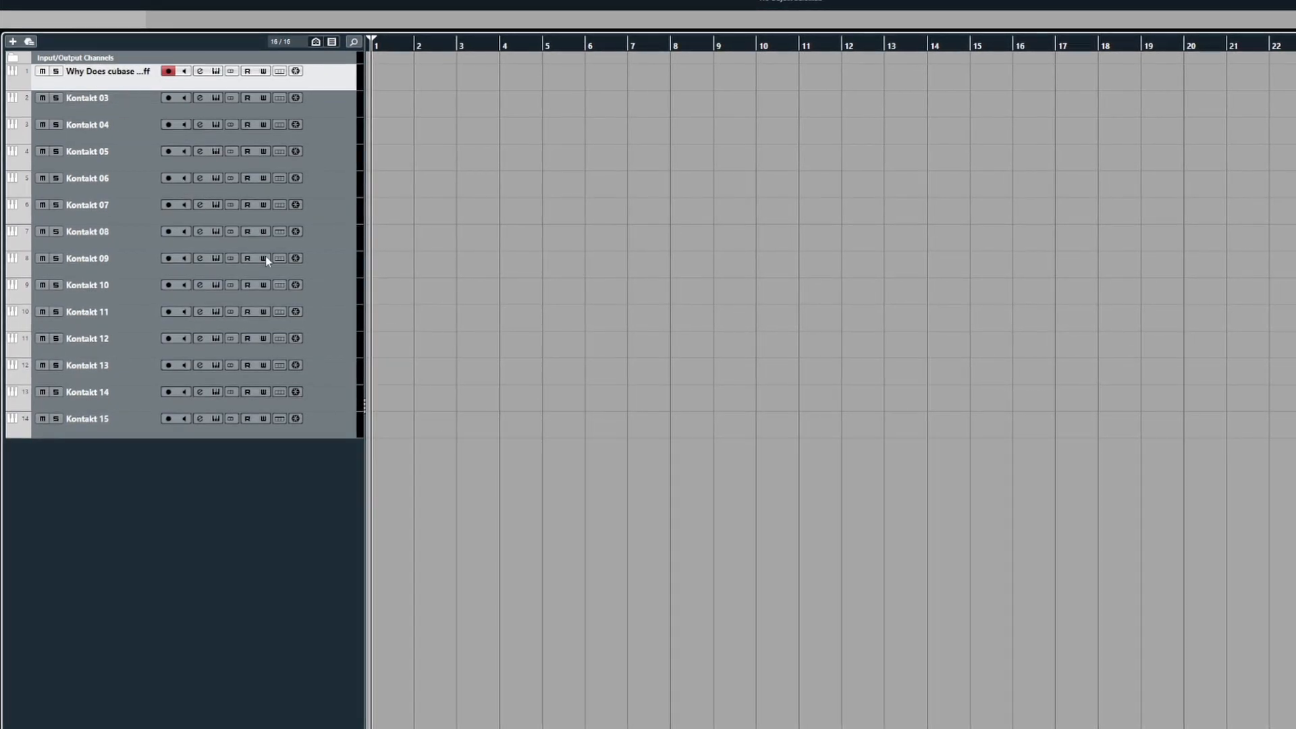
mouse_move(264, 258)
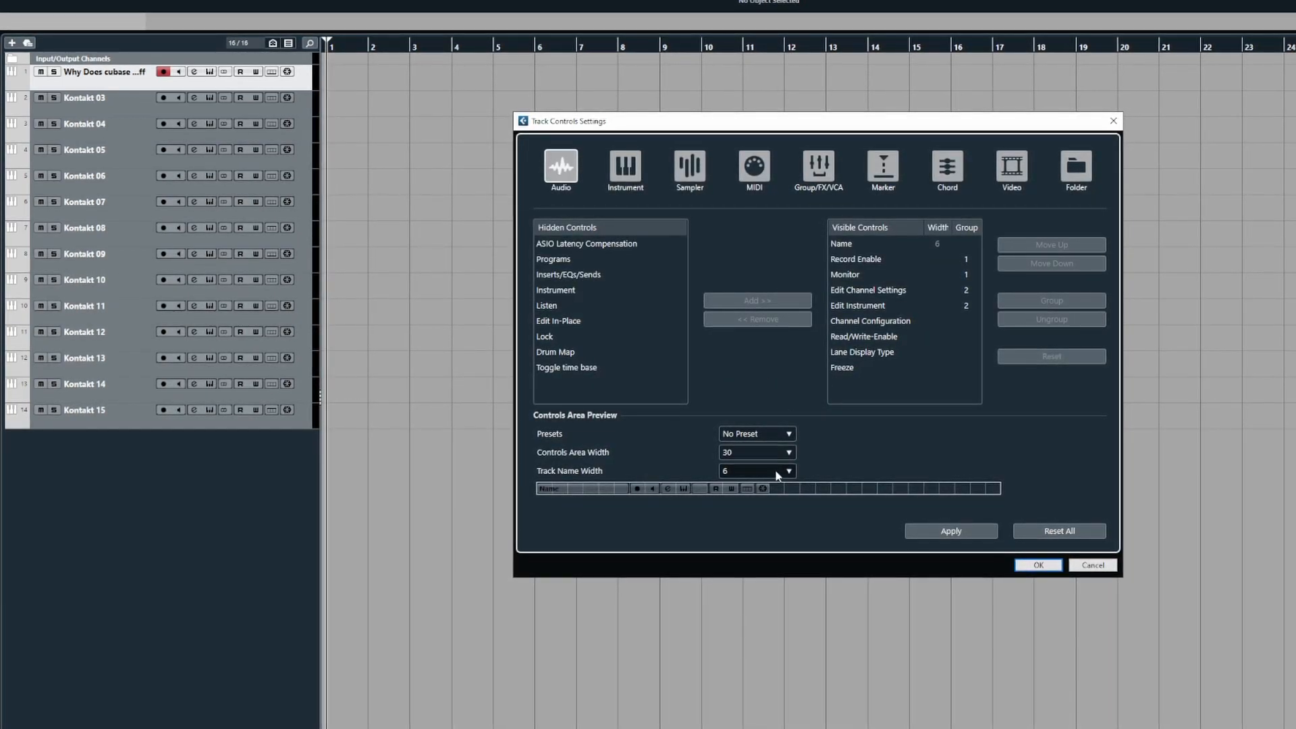
Set the track name width to 14, then to 10, and apply the settings.
left_click(786, 470)
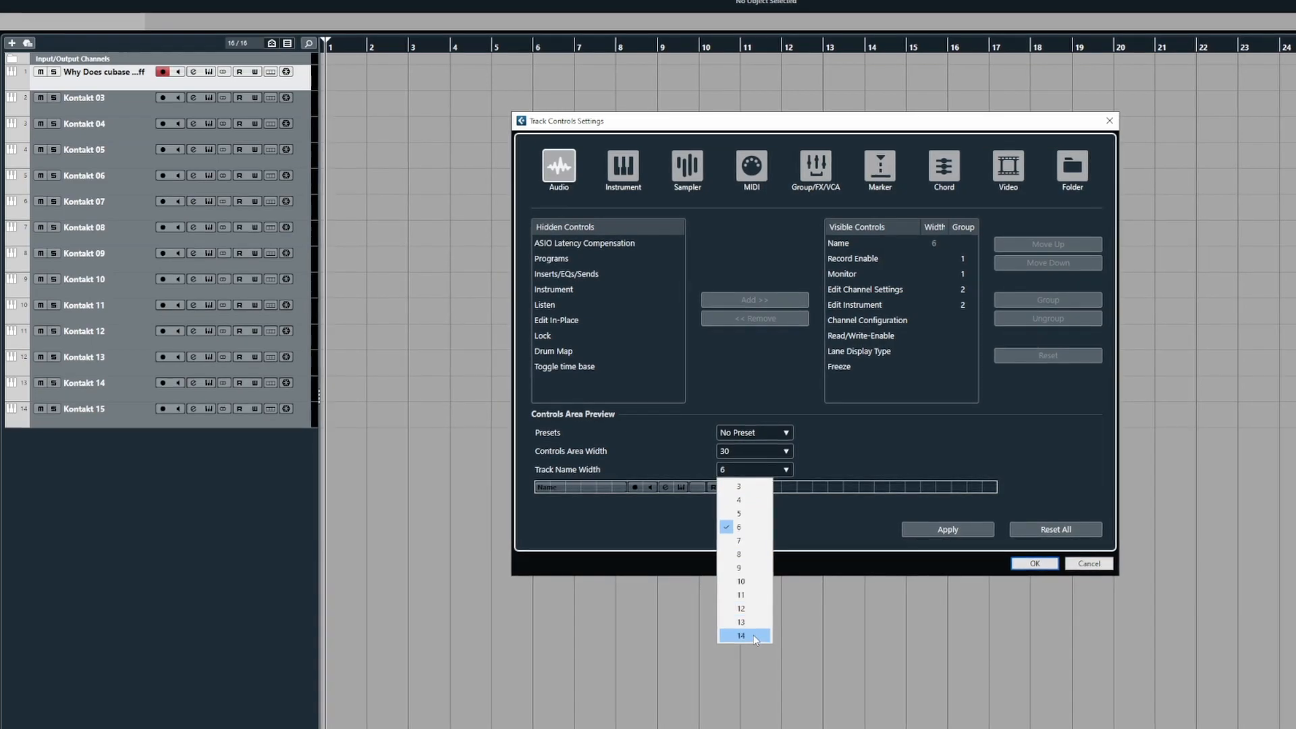
left_click(739, 636)
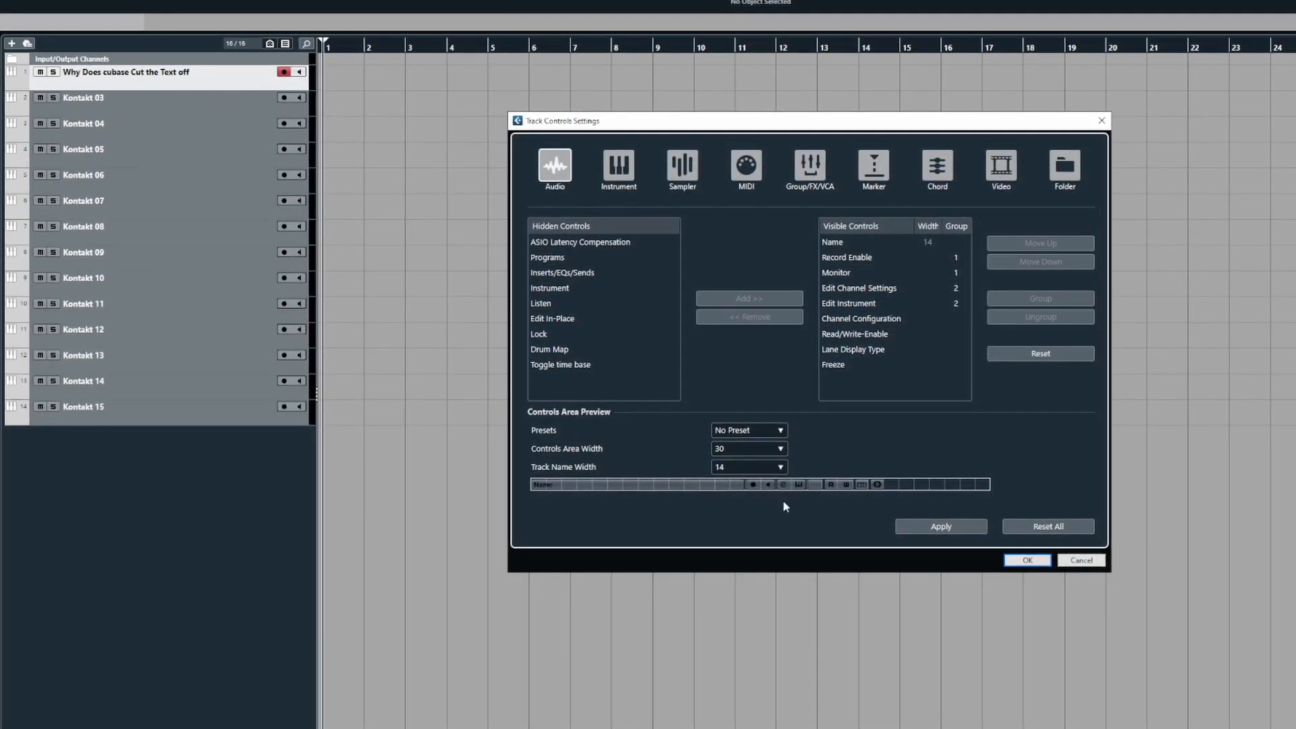
left_click(776, 466)
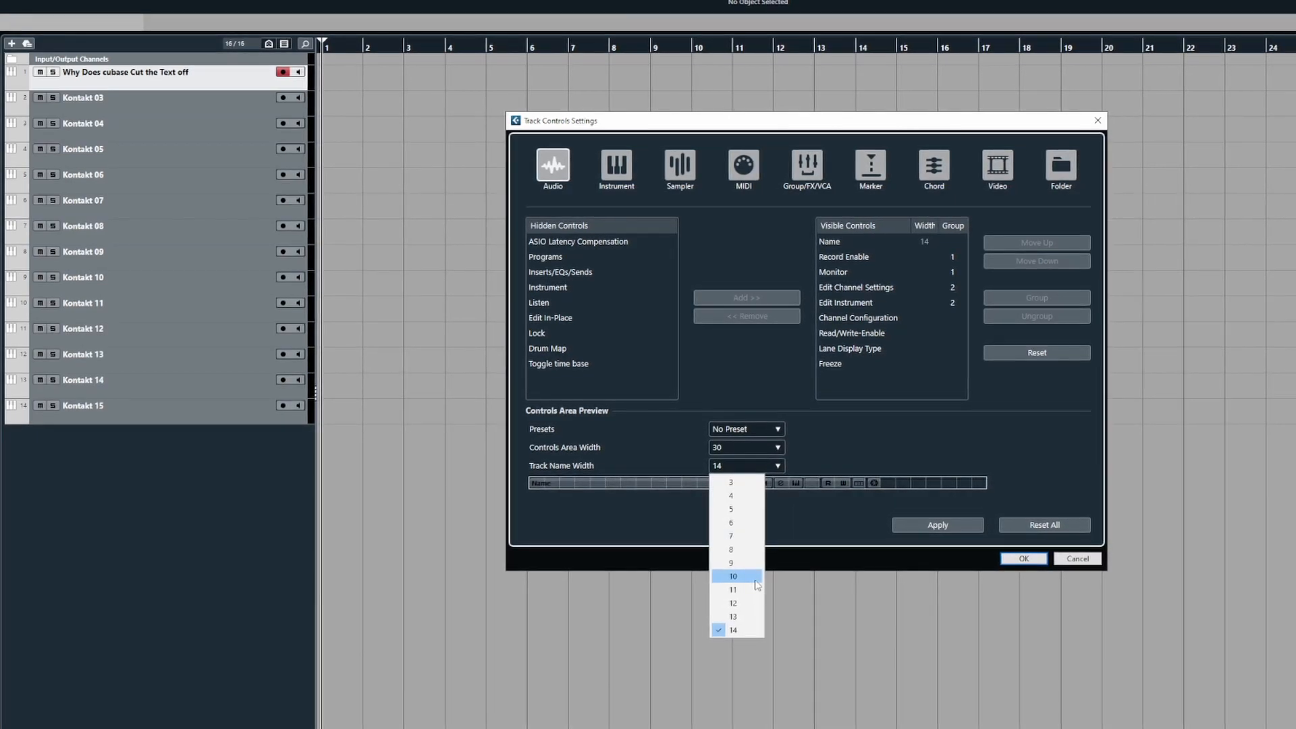
left_click(732, 602)
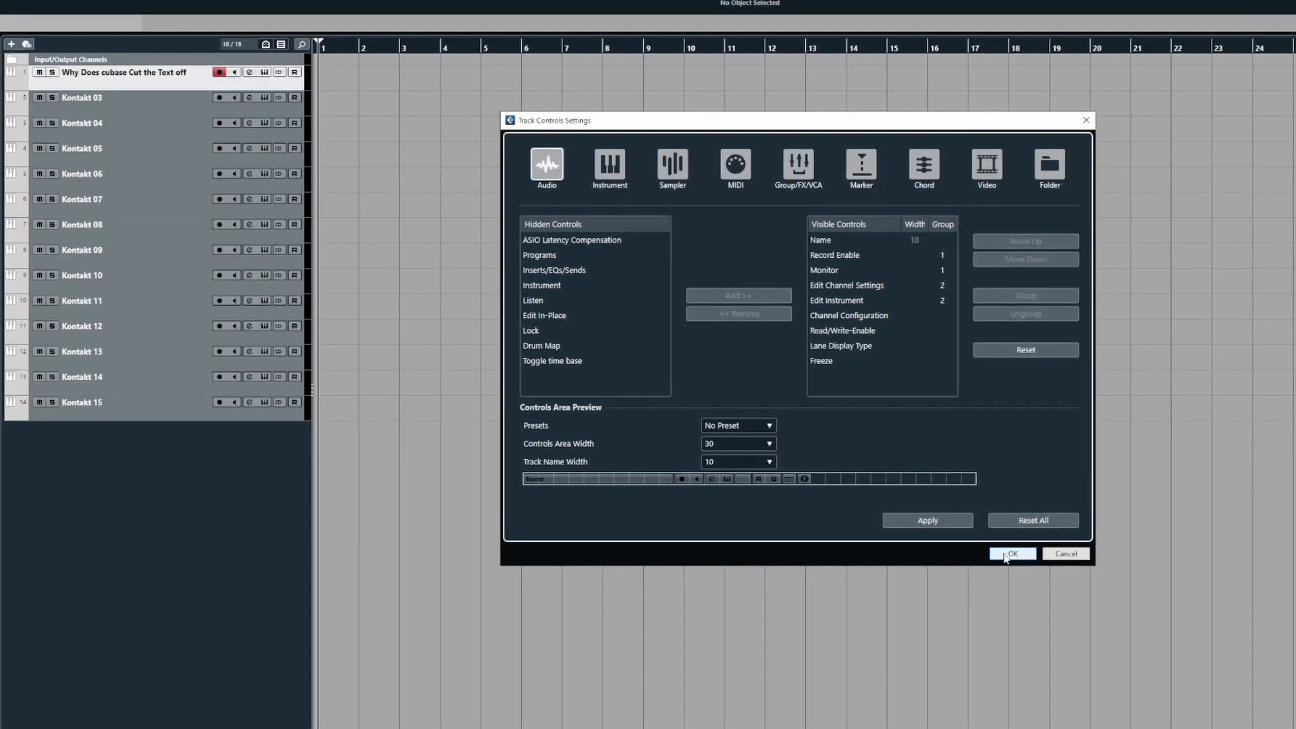
left_click(1011, 554)
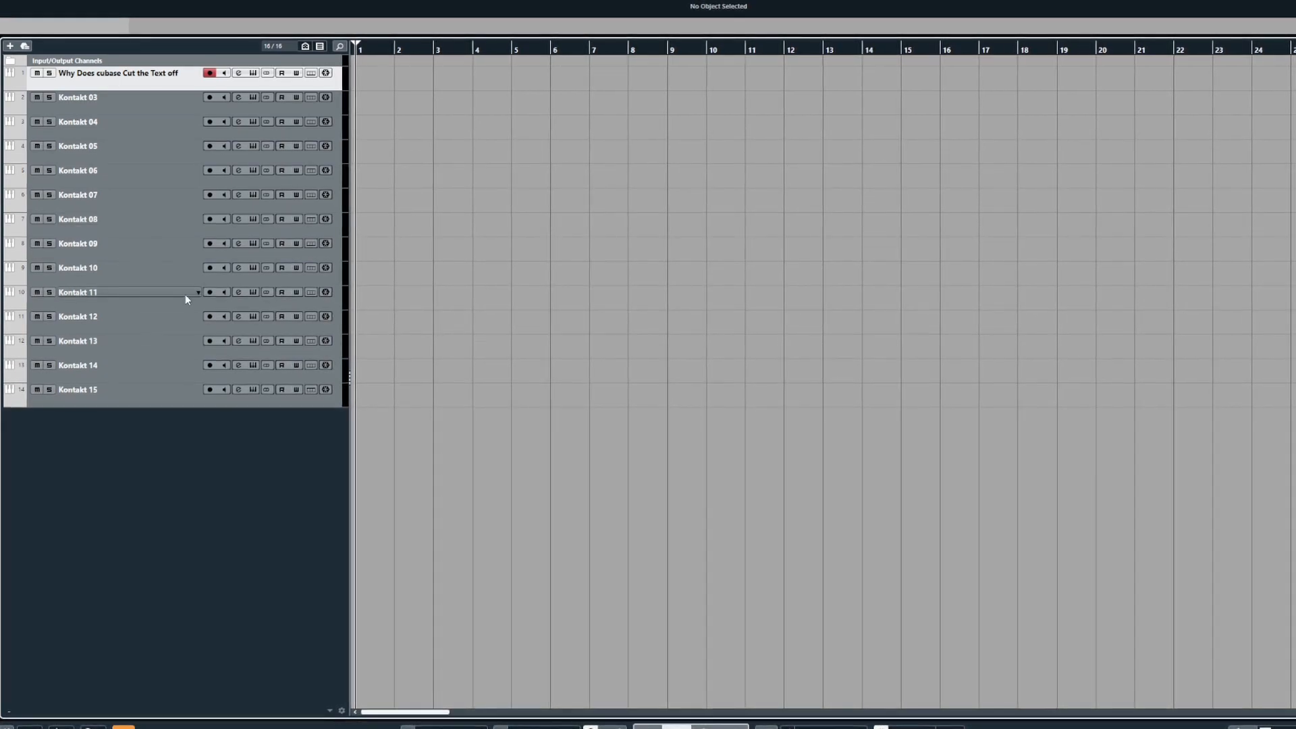
mouse_move(186, 296)
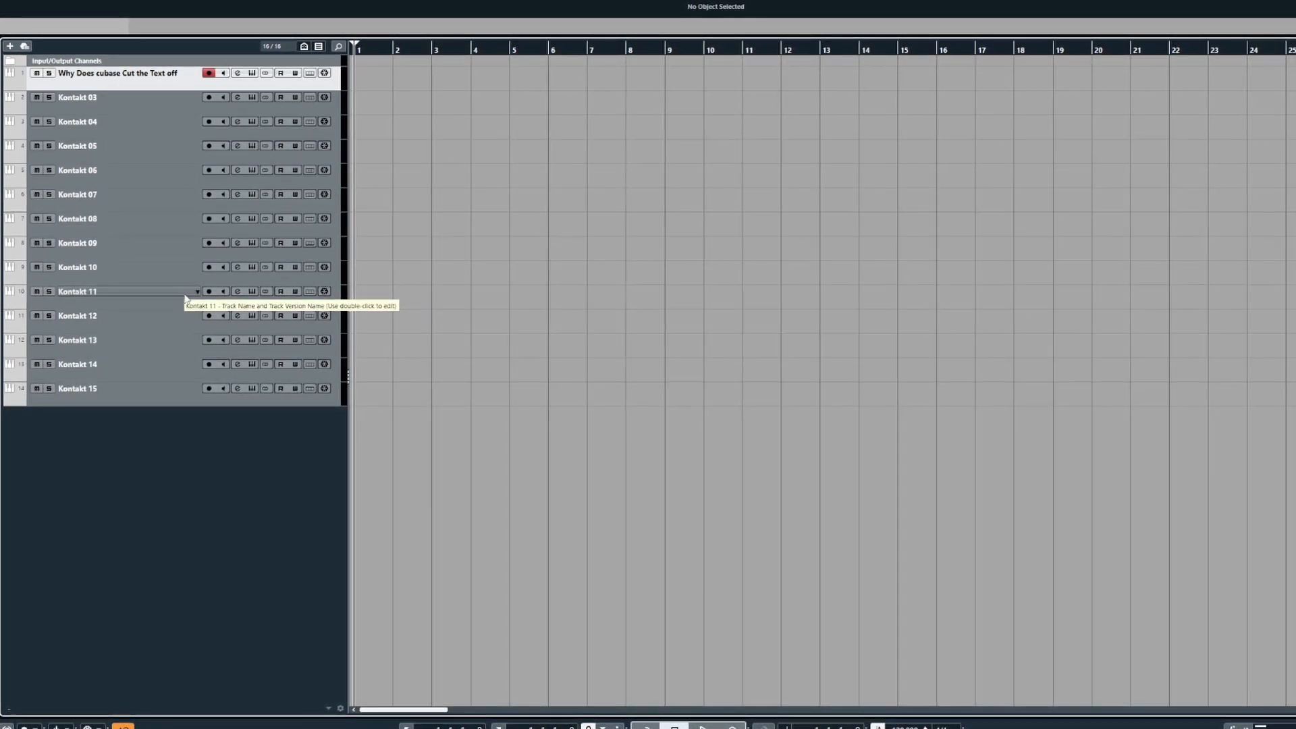